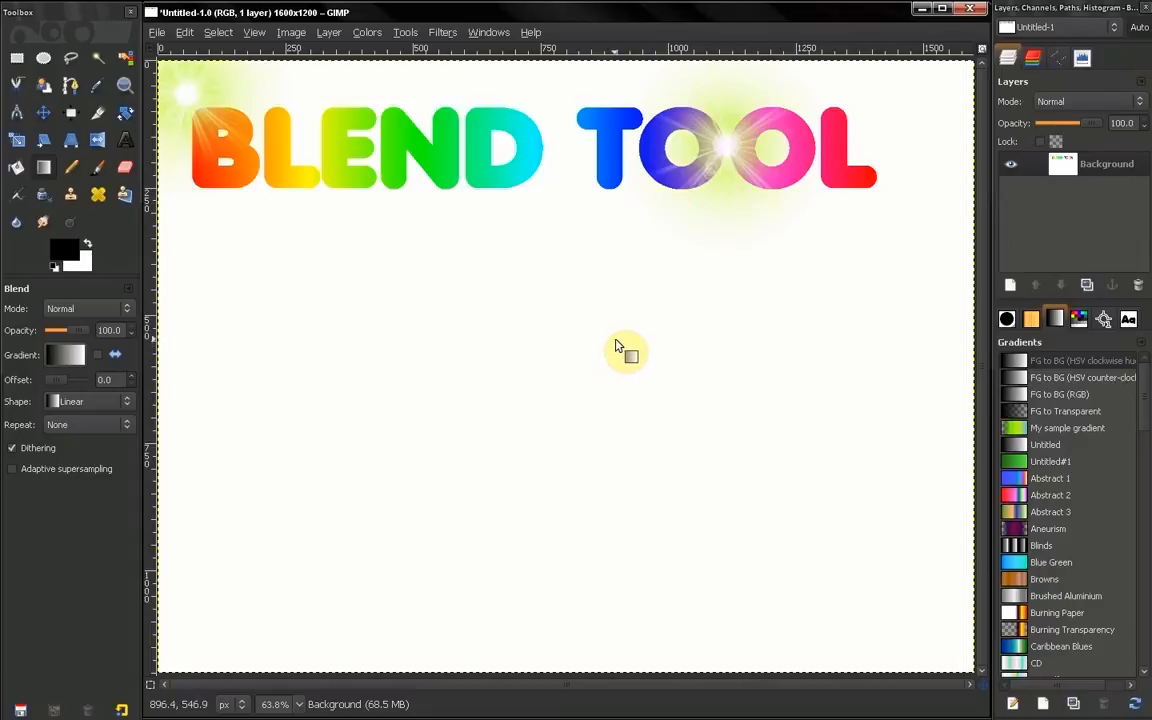
pyautogui.moveTo(92, 192)
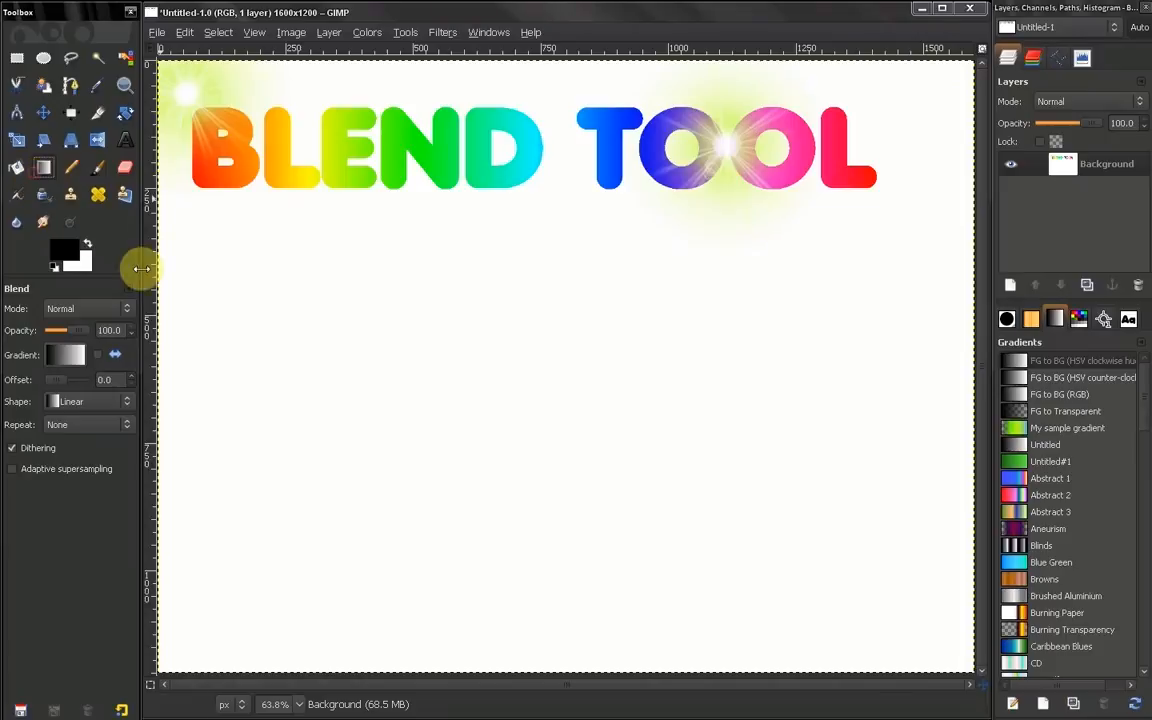
pyautogui.moveTo(424, 330)
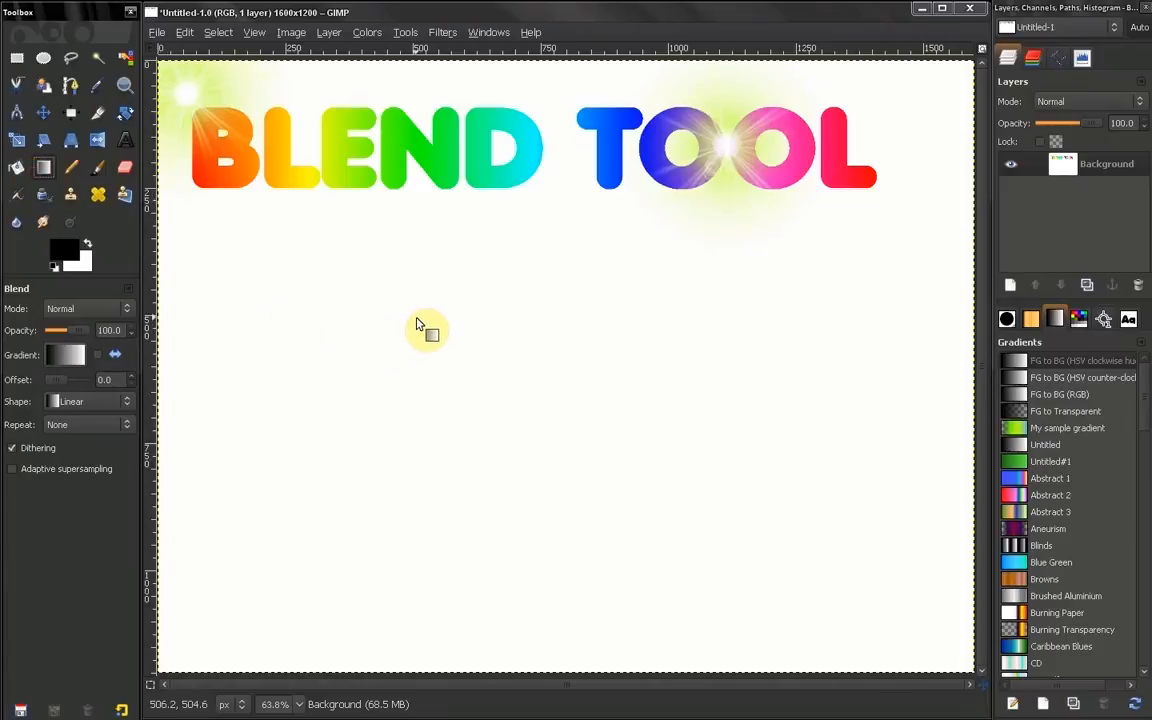
pyautogui.moveTo(362, 304)
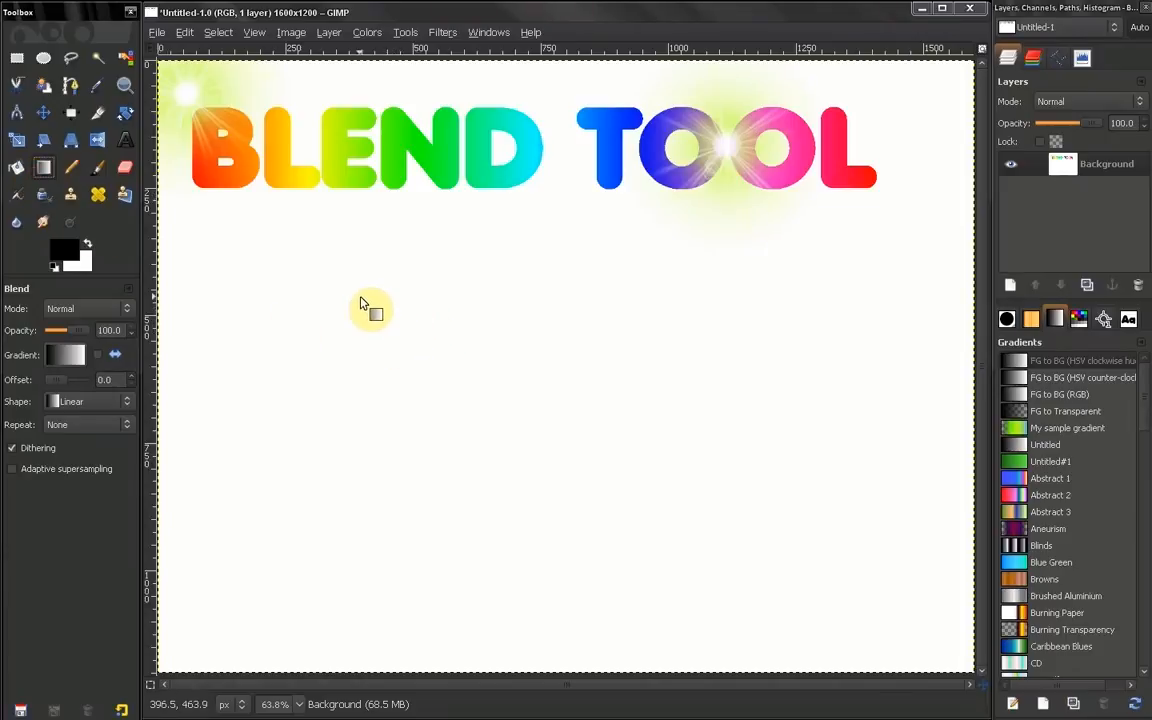
pyautogui.moveTo(260, 256)
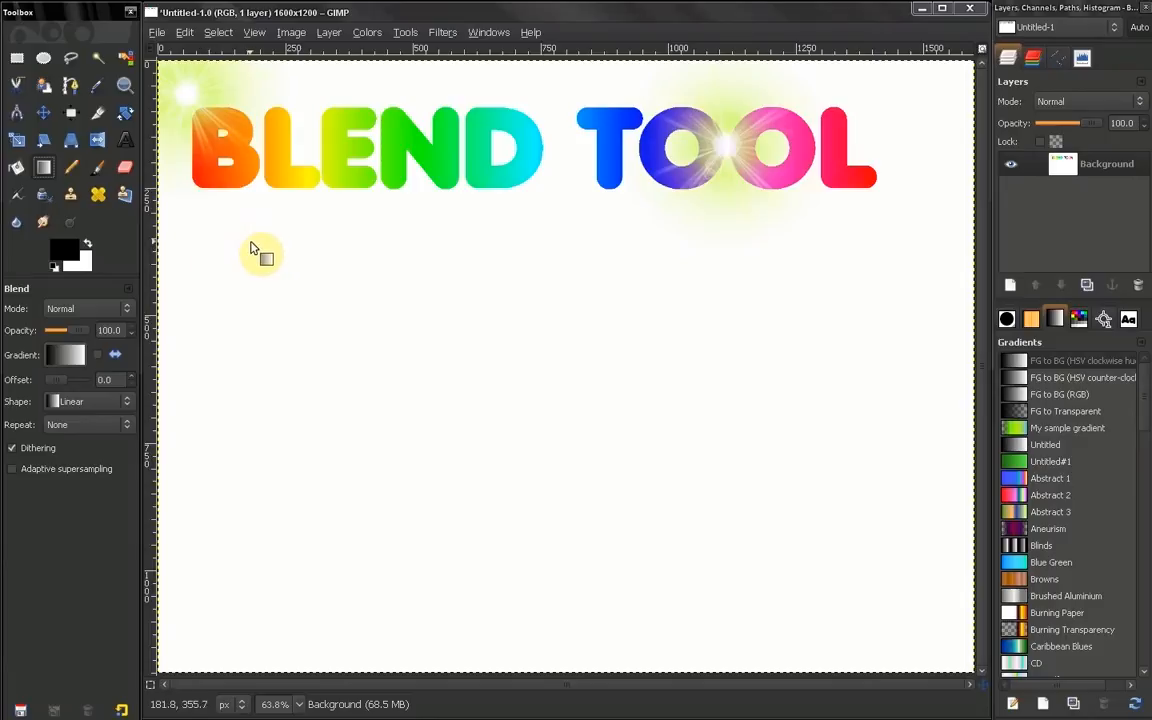
pyautogui.moveTo(878, 320)
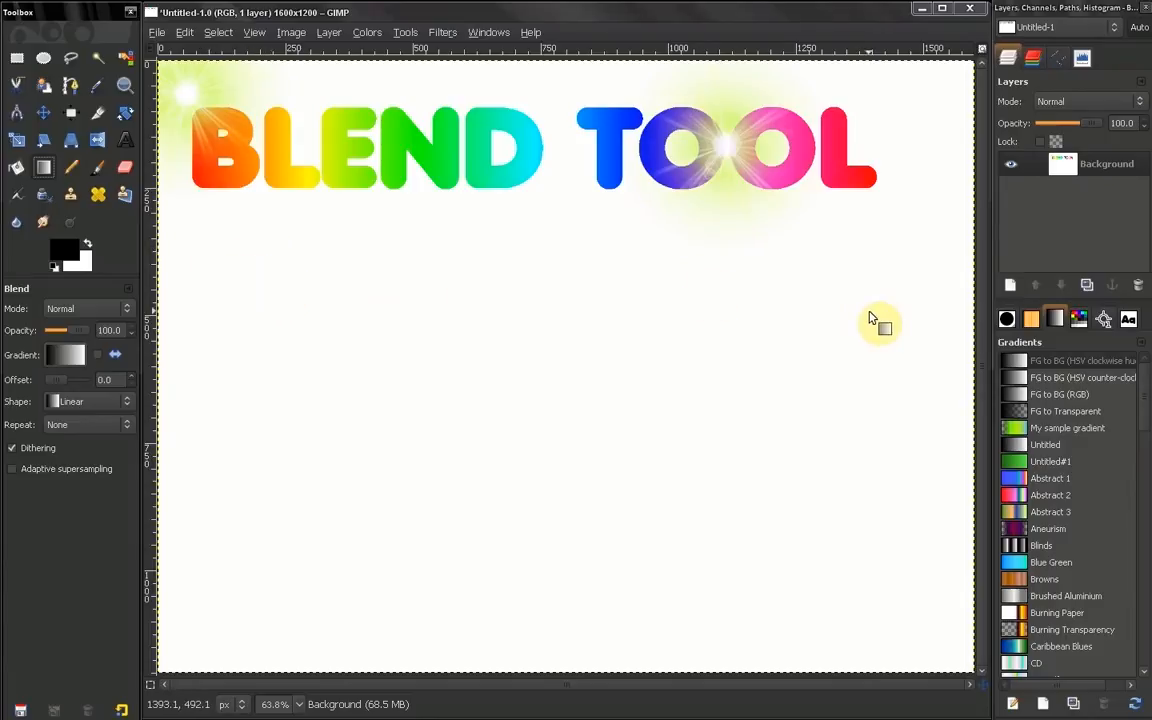
pyautogui.moveTo(848, 308)
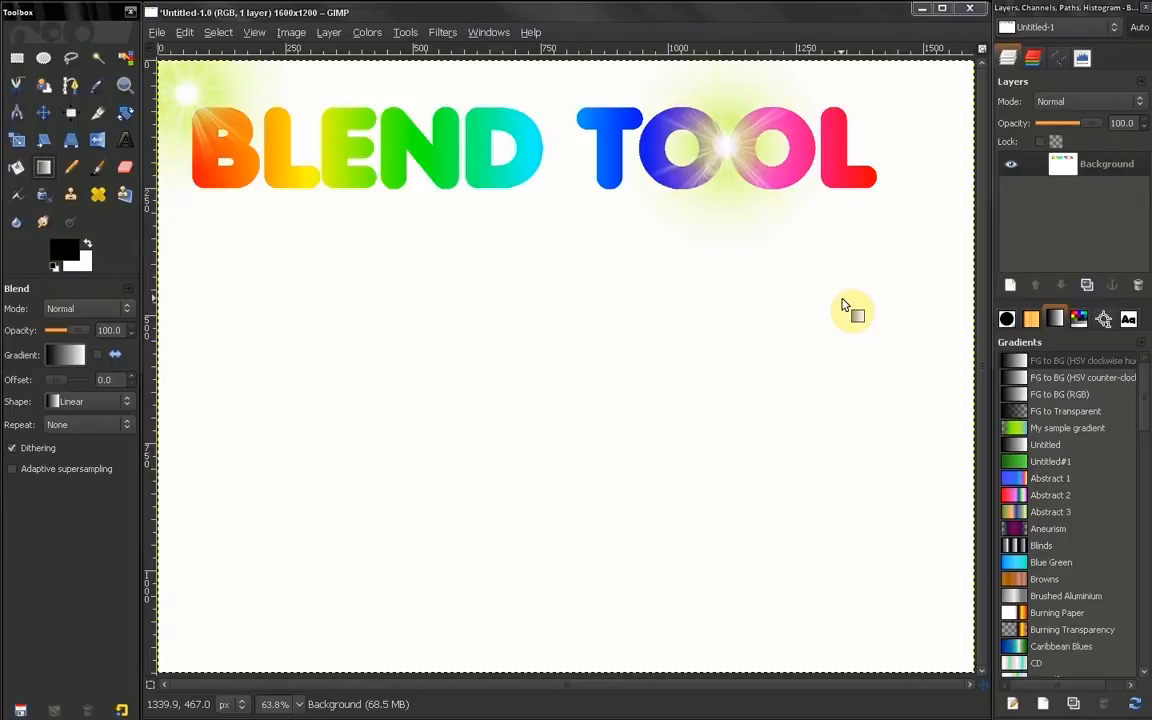
pyautogui.moveTo(1016, 58)
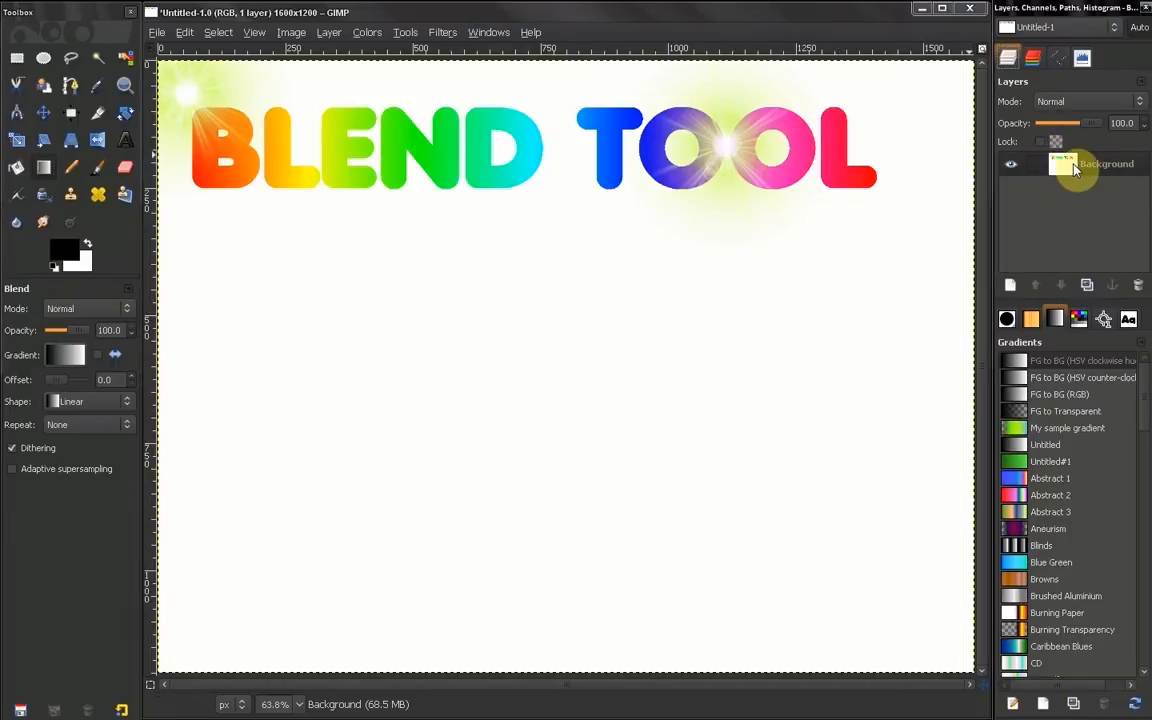
pyautogui.moveTo(1064, 184)
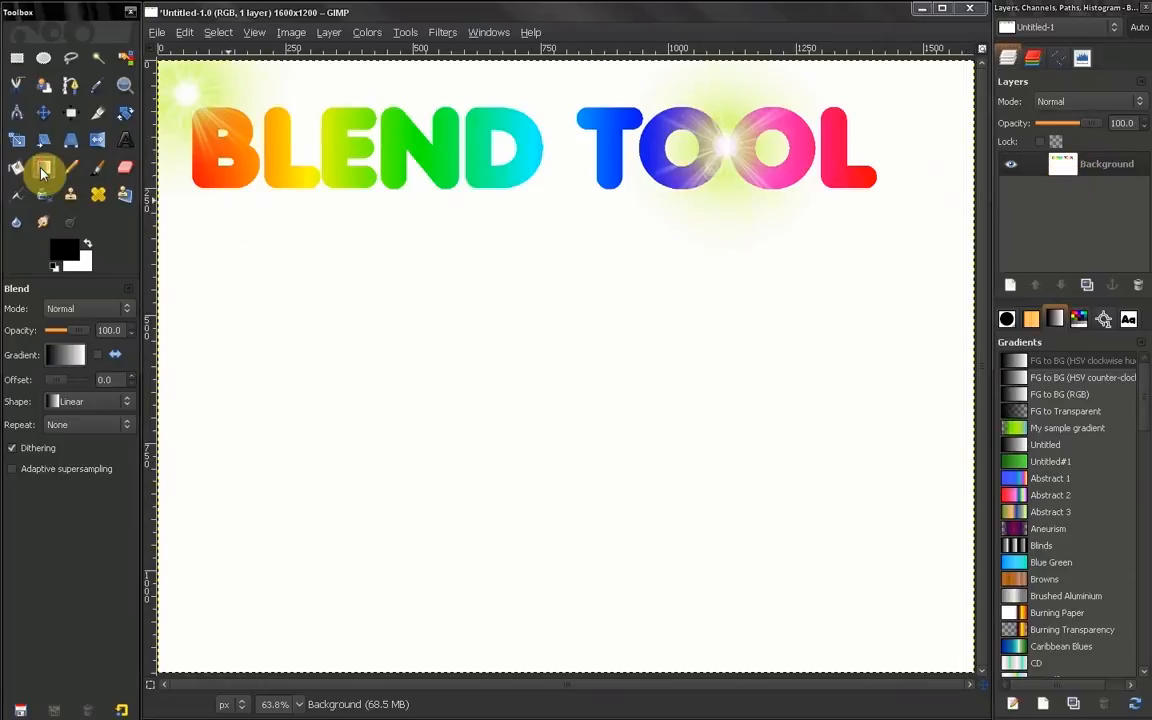
pyautogui.moveTo(44, 168)
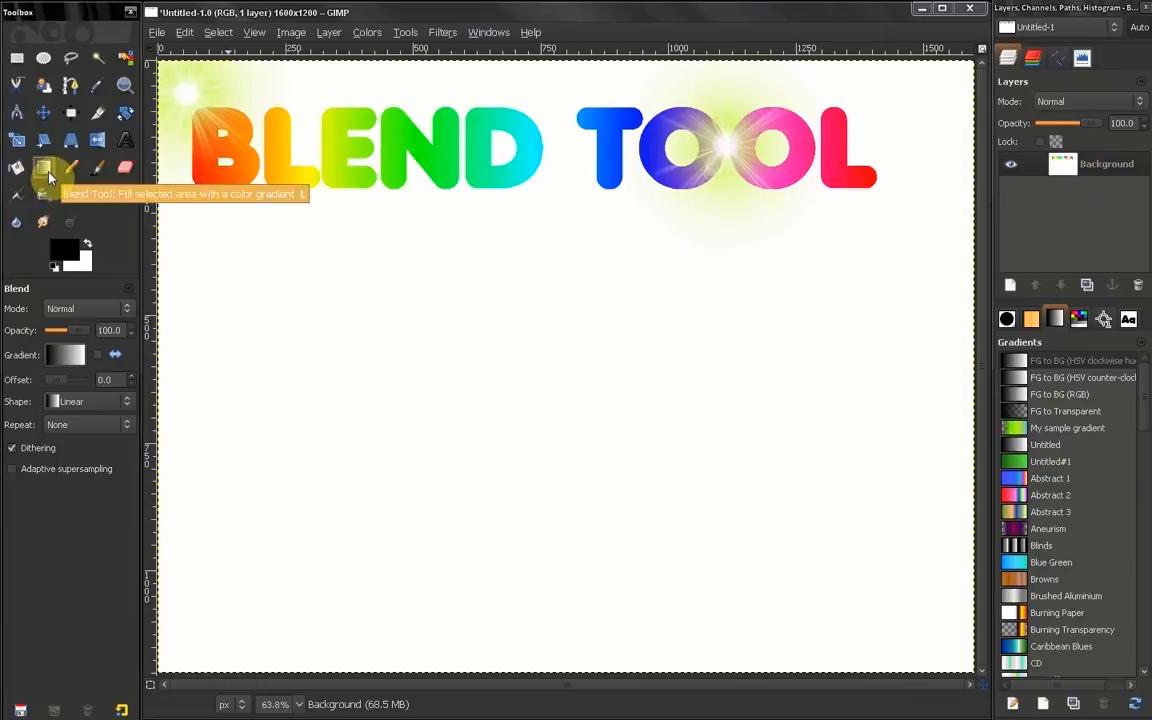
pyautogui.moveTo(292, 260)
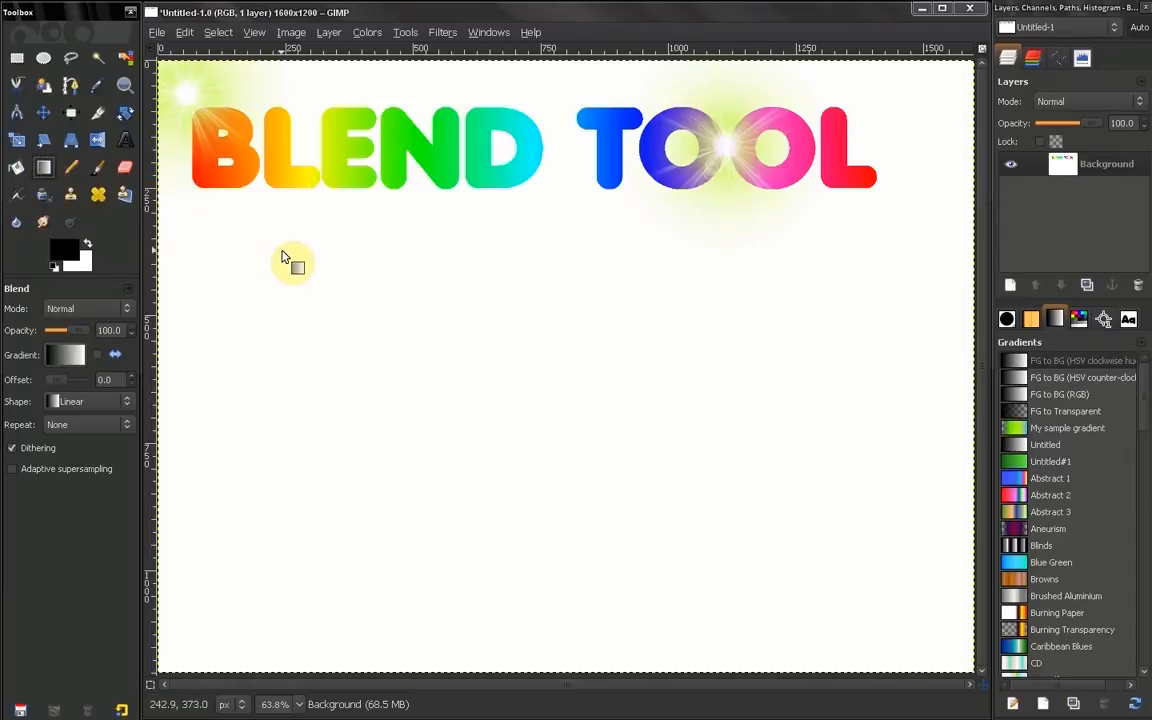
pyautogui.moveTo(284, 268)
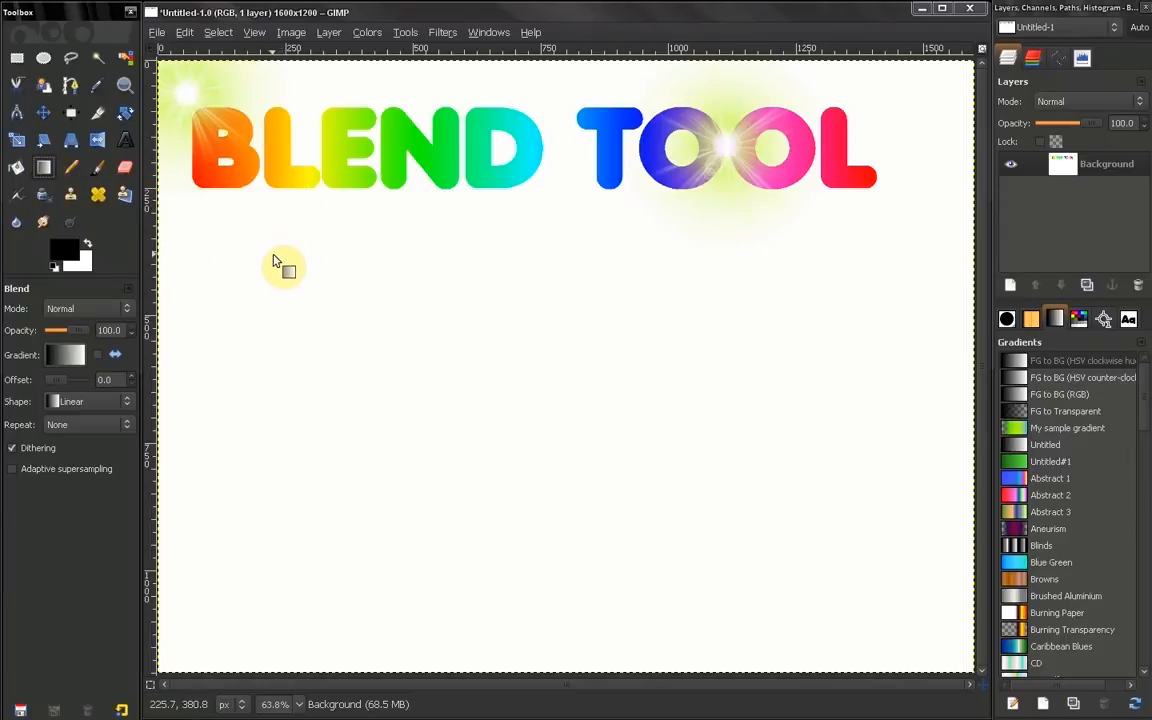
# - Review the Blend tool's gradient and blending-mode lists without changing them
pyautogui.click(64, 356)
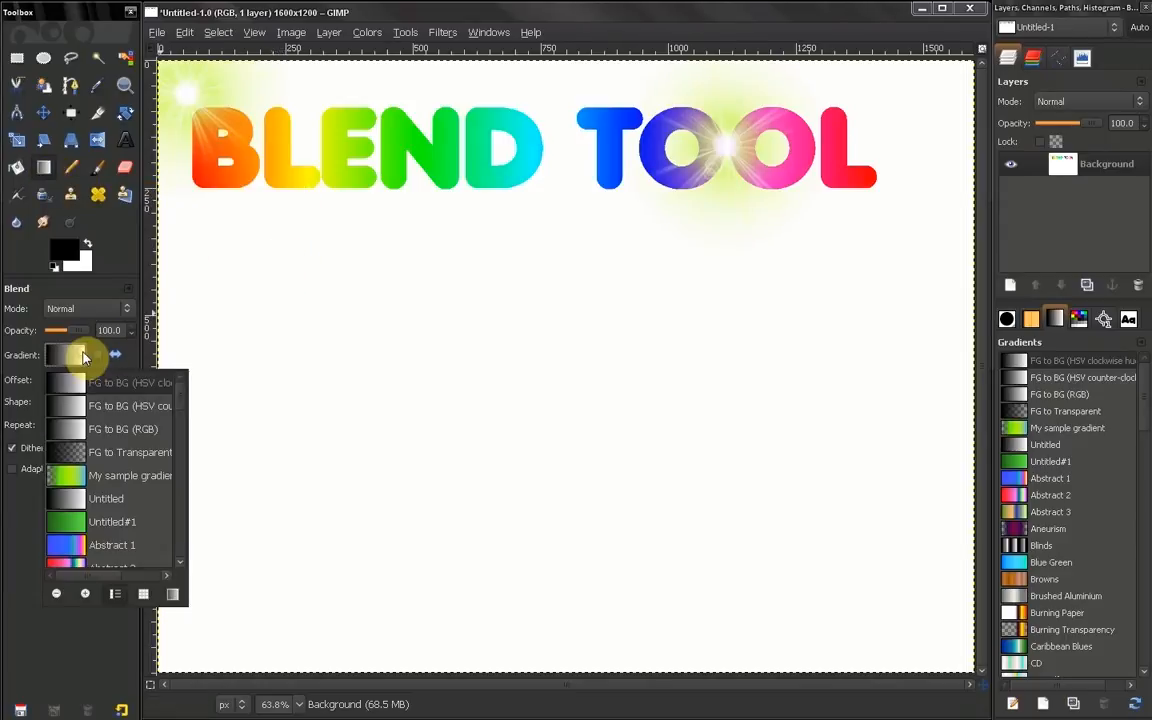
pyautogui.click(64, 354)
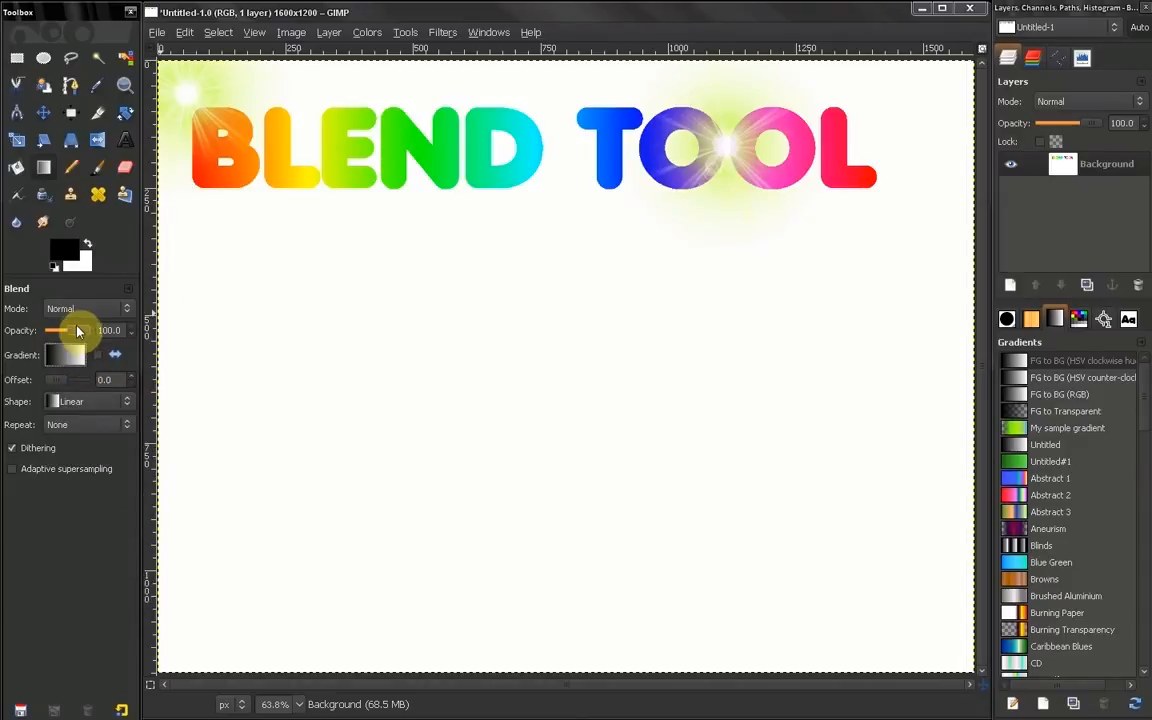
pyautogui.click(88, 308)
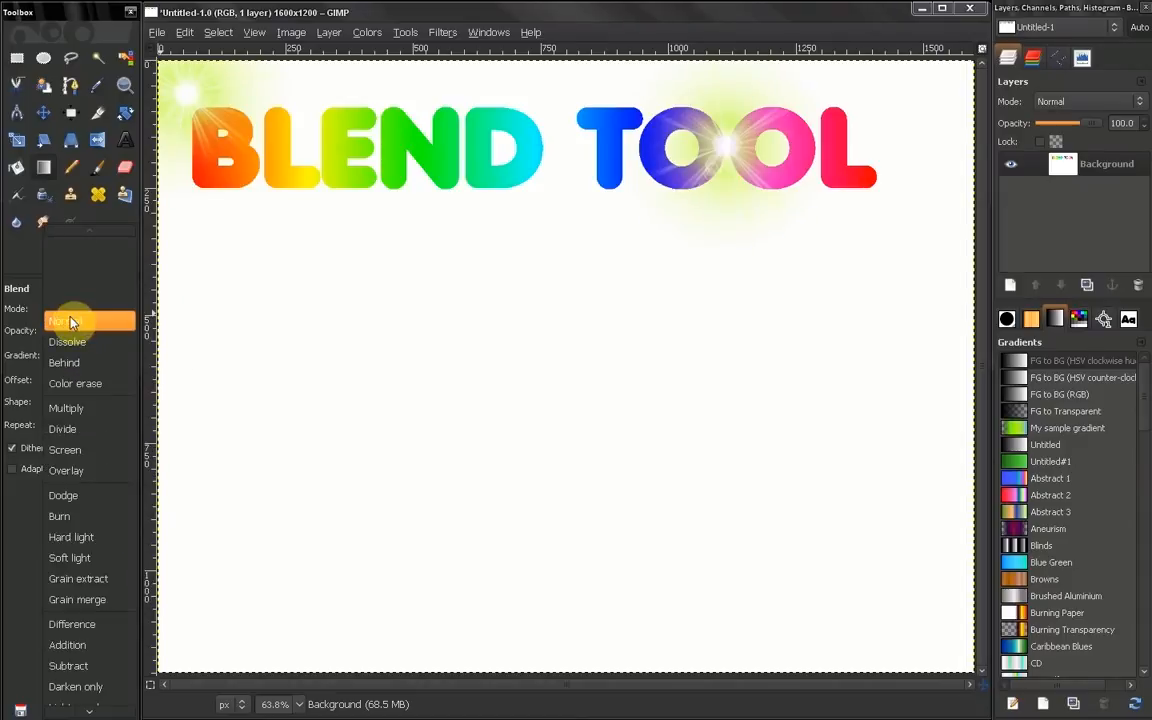
pyautogui.click(68, 320)
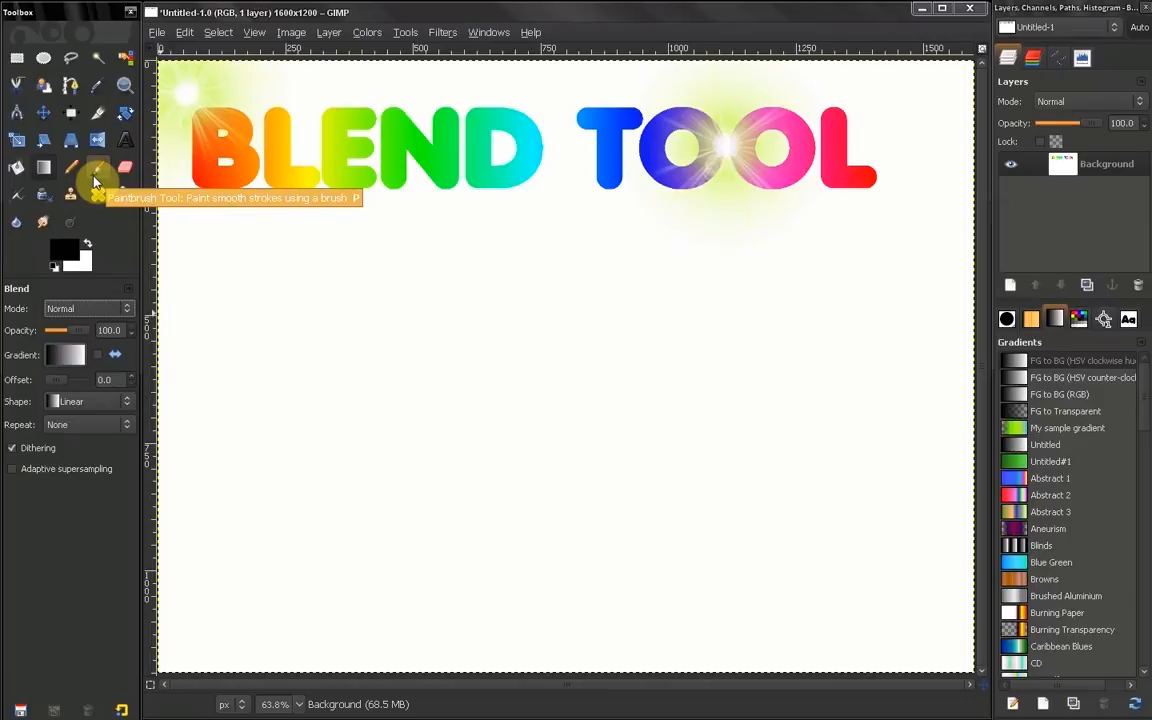
pyautogui.moveTo(76, 348)
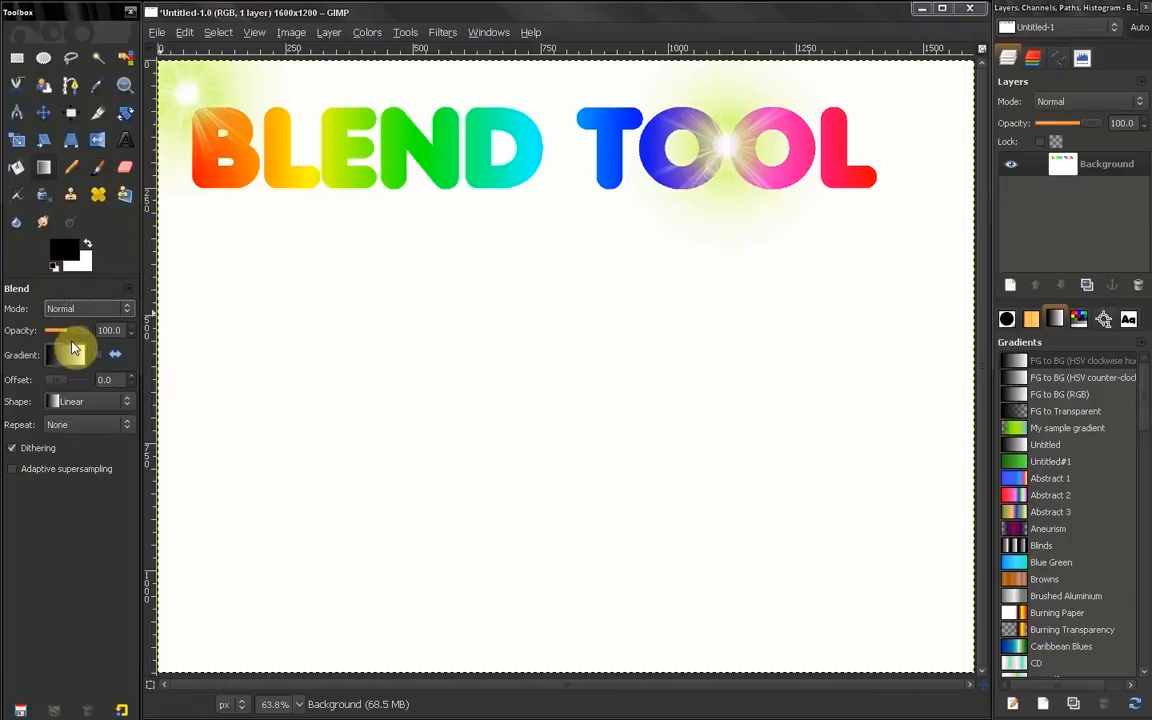
# - Mark a rectangular selection below the title and add a transparent 'New Layer'
pyautogui.moveTo(292, 262); pyautogui.dragTo(338, 296)
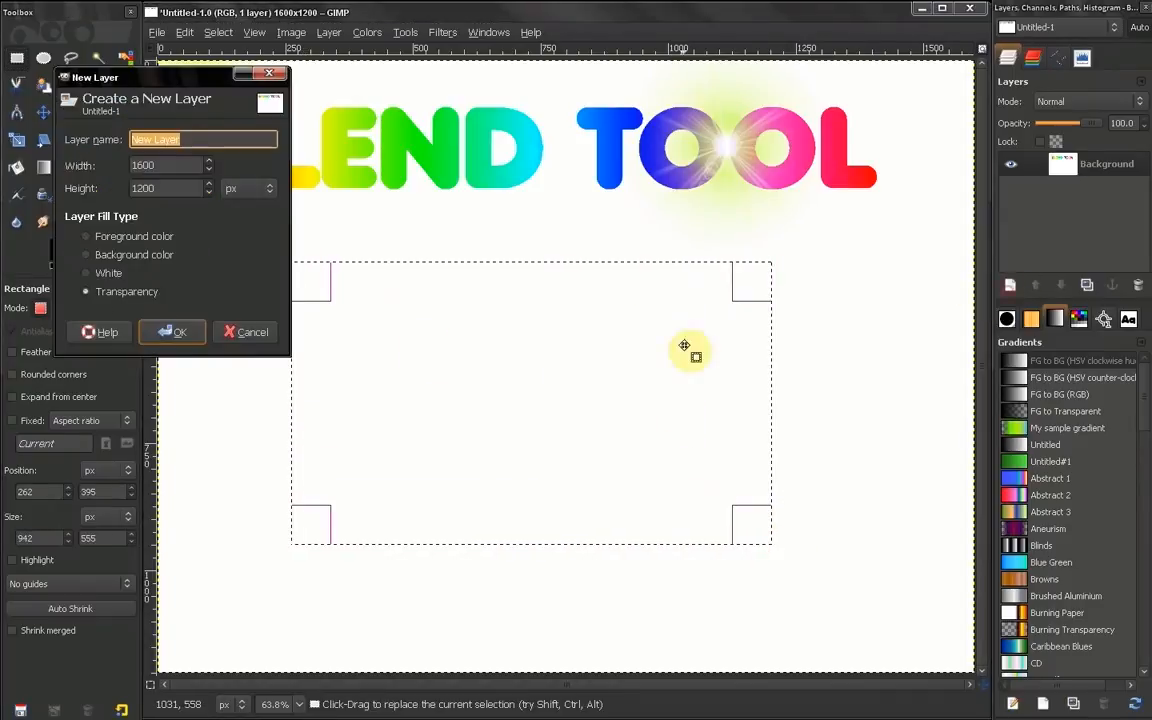
pyautogui.click(172, 332)
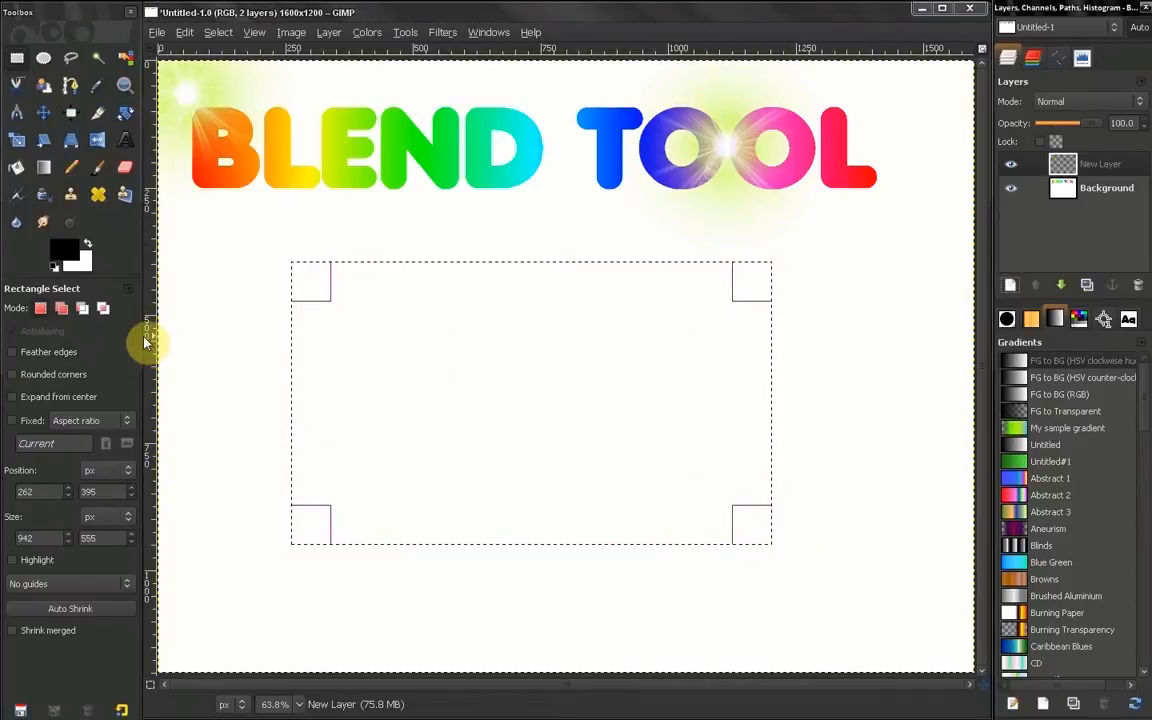
pyautogui.click(44, 168)
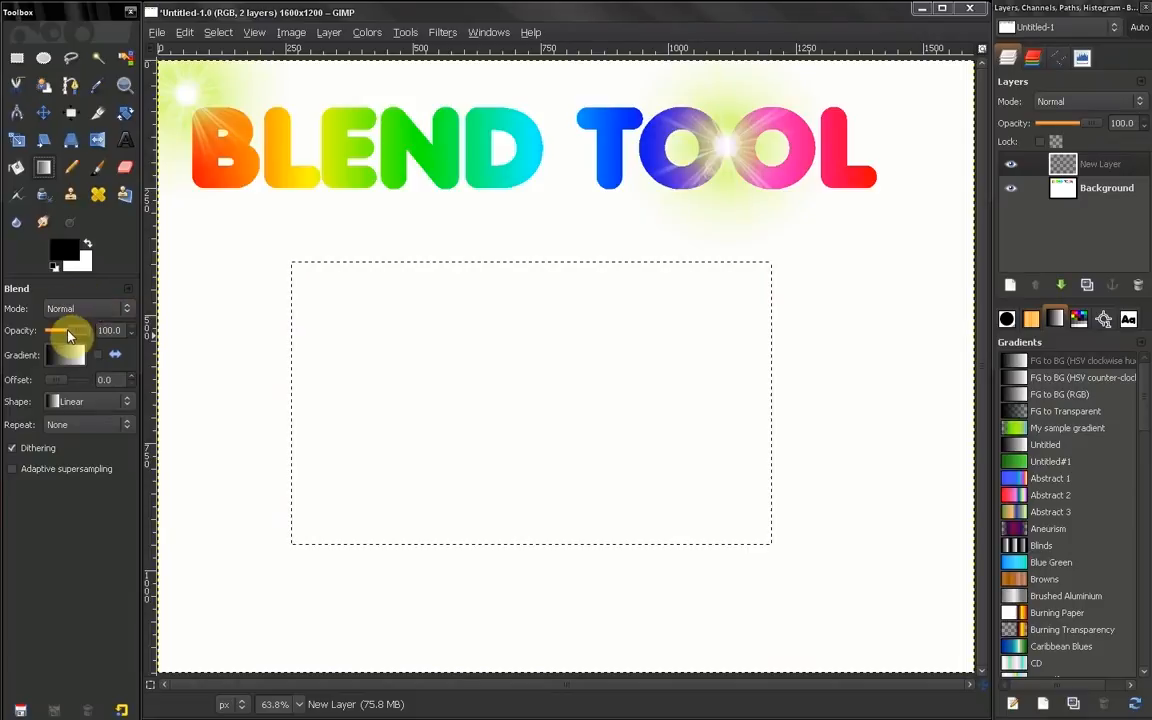
# - Fill the selection with the green gradient, dark to light from left to right
pyautogui.click(68, 356)
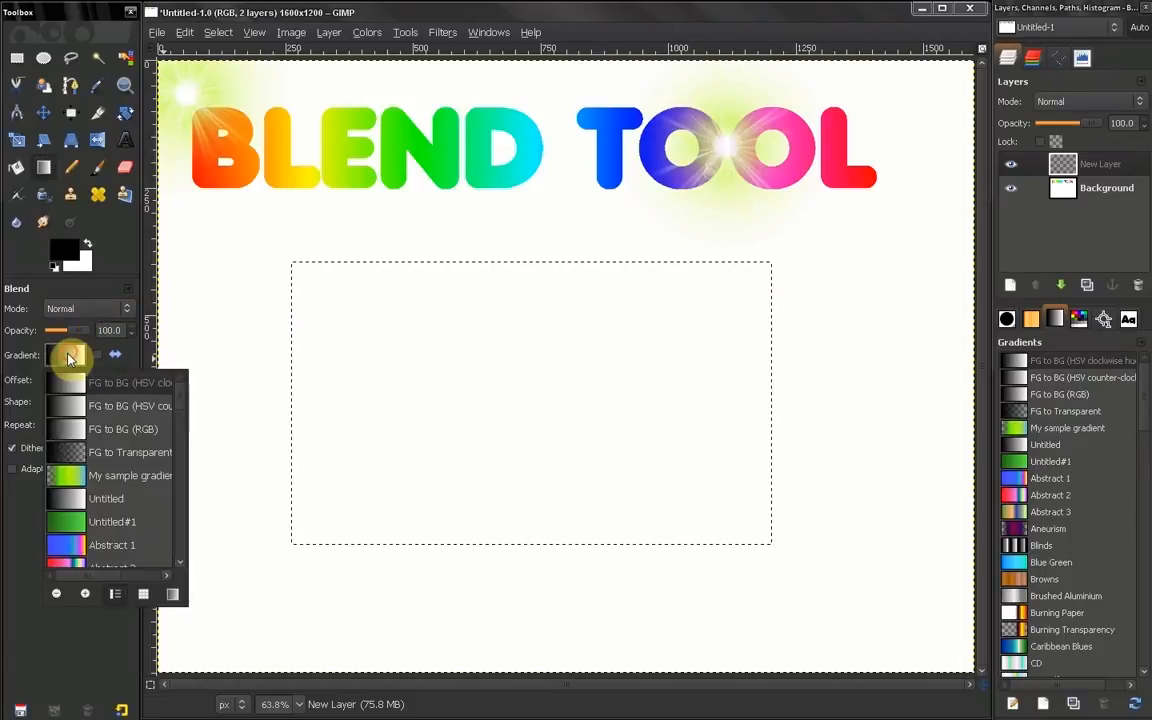
pyautogui.click(112, 520)
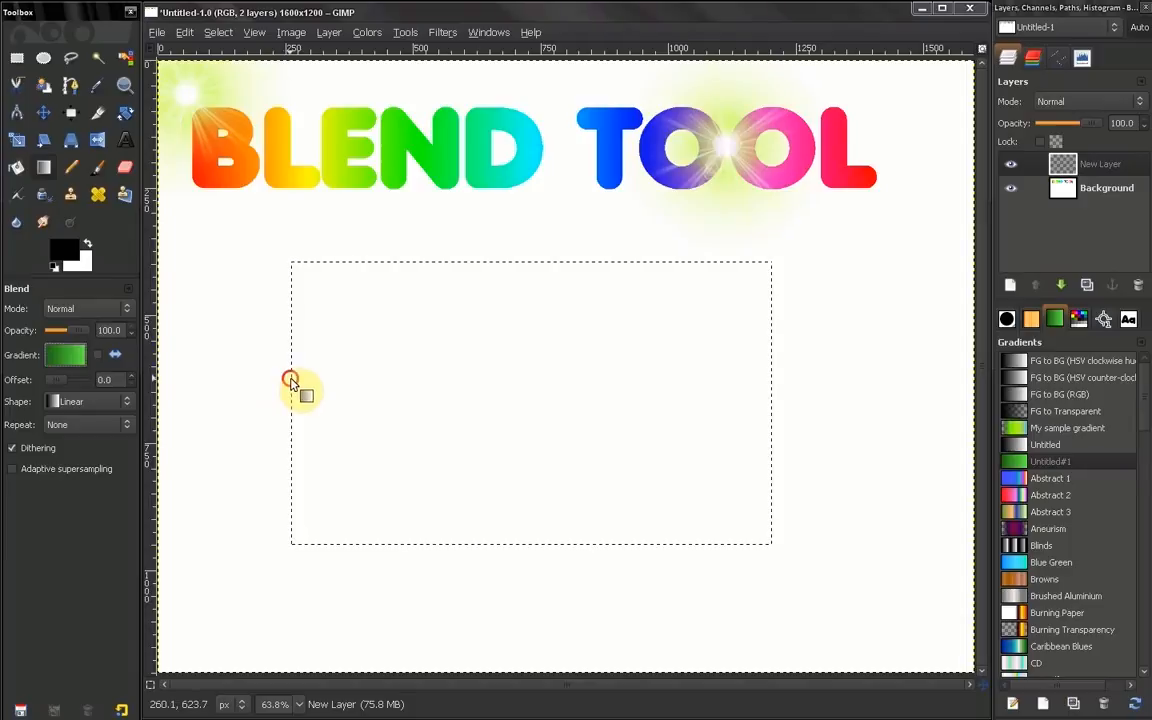
pyautogui.moveTo(292, 380); pyautogui.dragTo(590, 382)
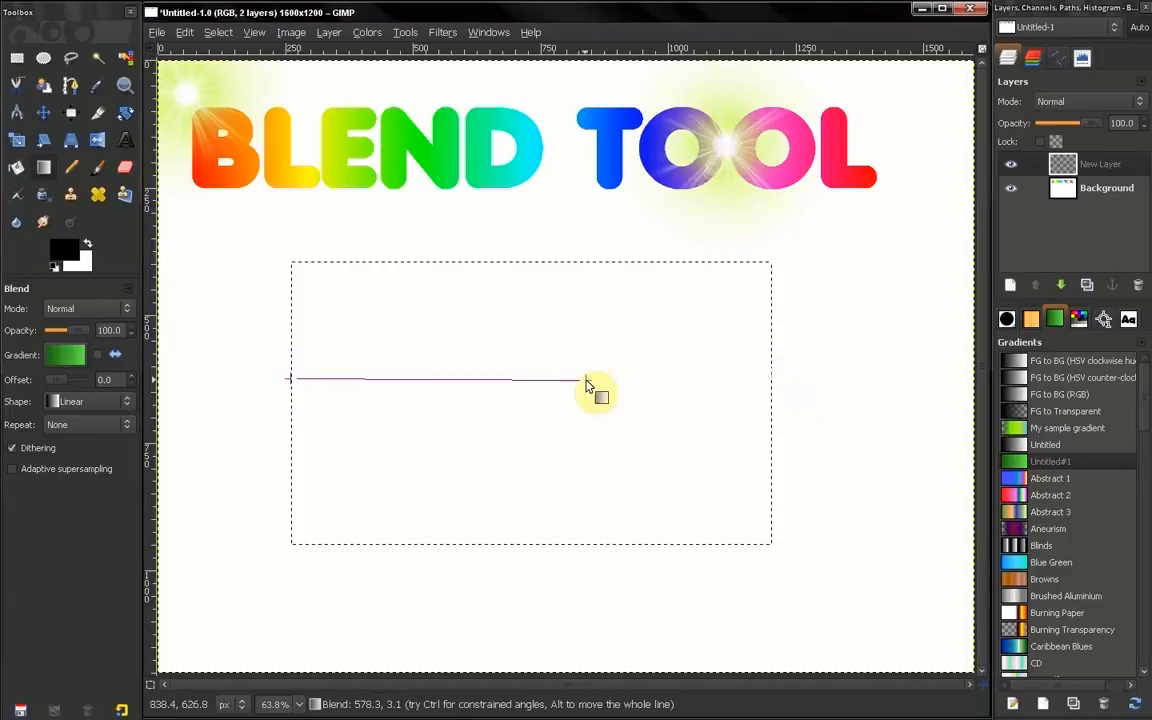
pyautogui.moveTo(584, 384); pyautogui.dragTo(770, 388)
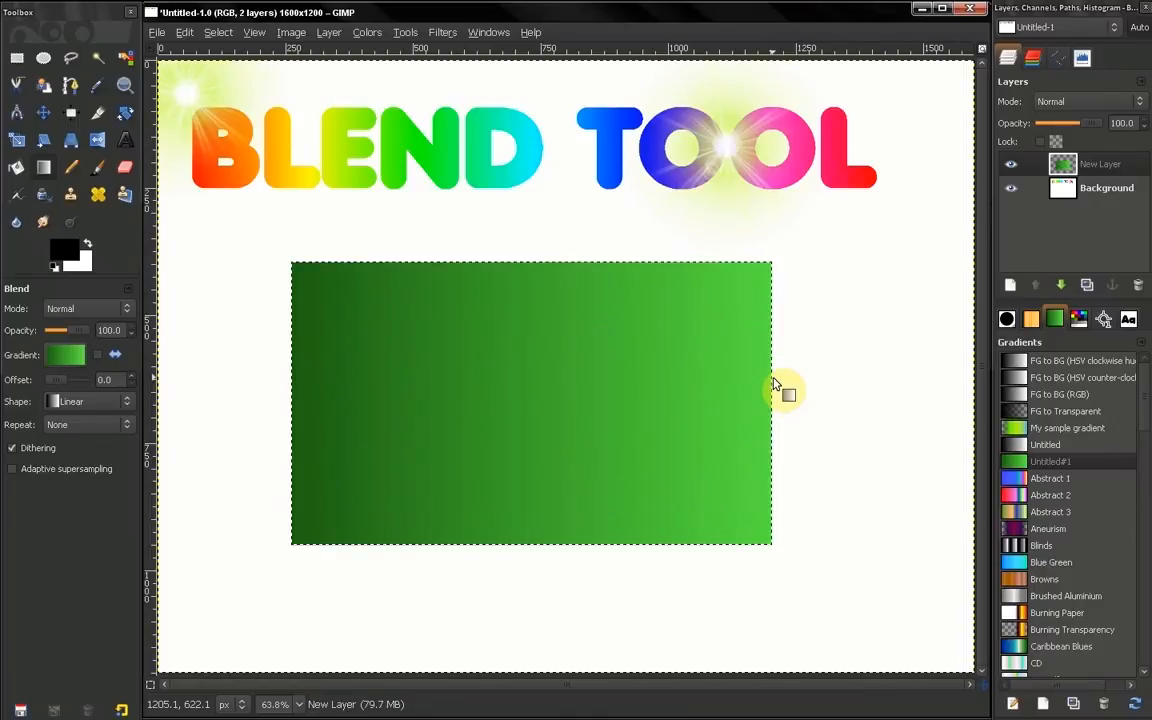
pyautogui.moveTo(384, 376)
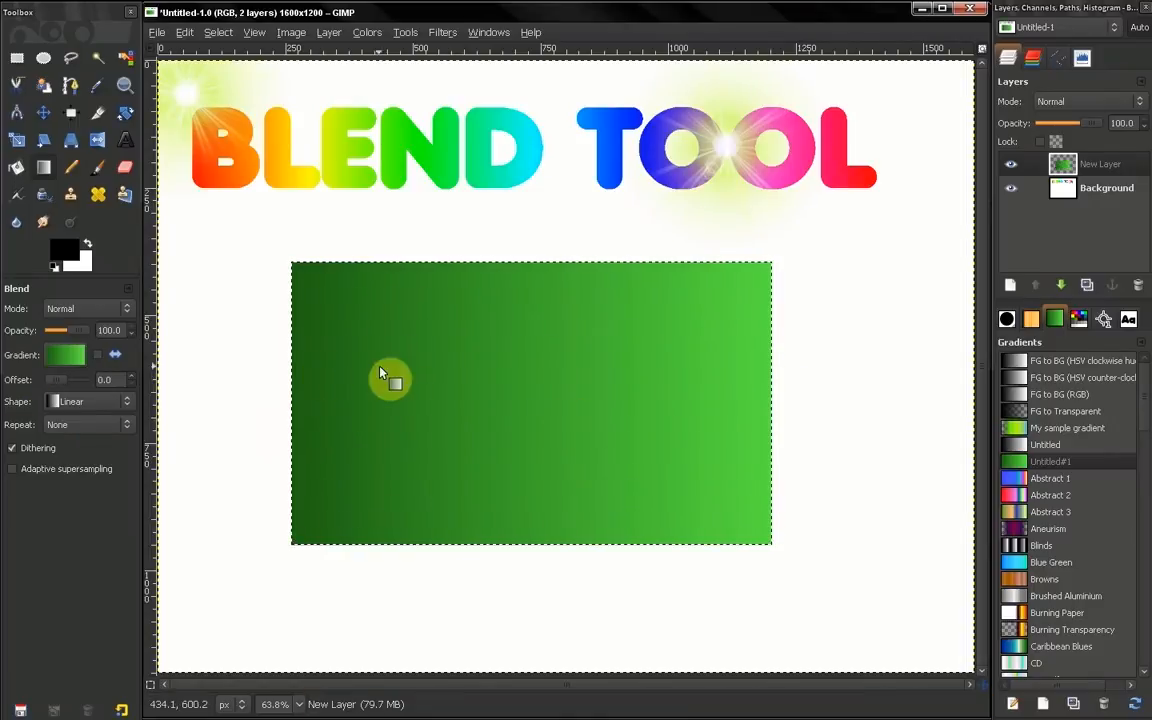
pyautogui.moveTo(636, 410)
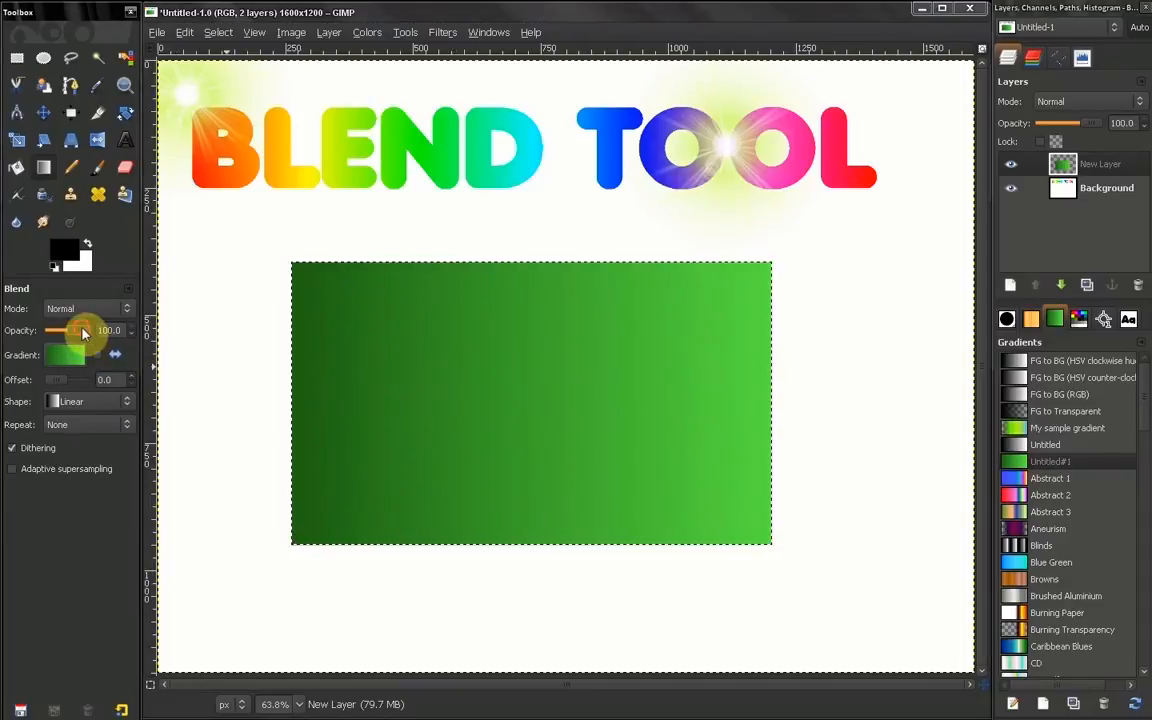
# - Refill the rectangle with the green gradient at about 57 opacity
pyautogui.moveTo(84, 330); pyautogui.dragTo(58, 330)
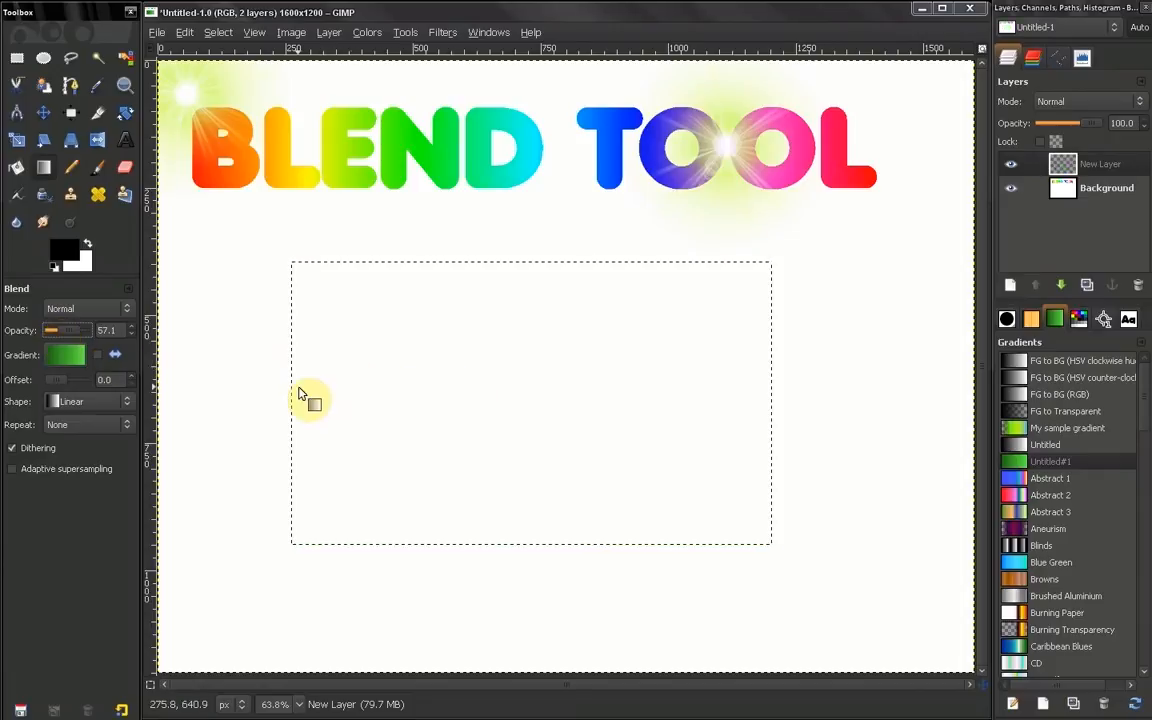
pyautogui.moveTo(300, 388); pyautogui.dragTo(744, 388)
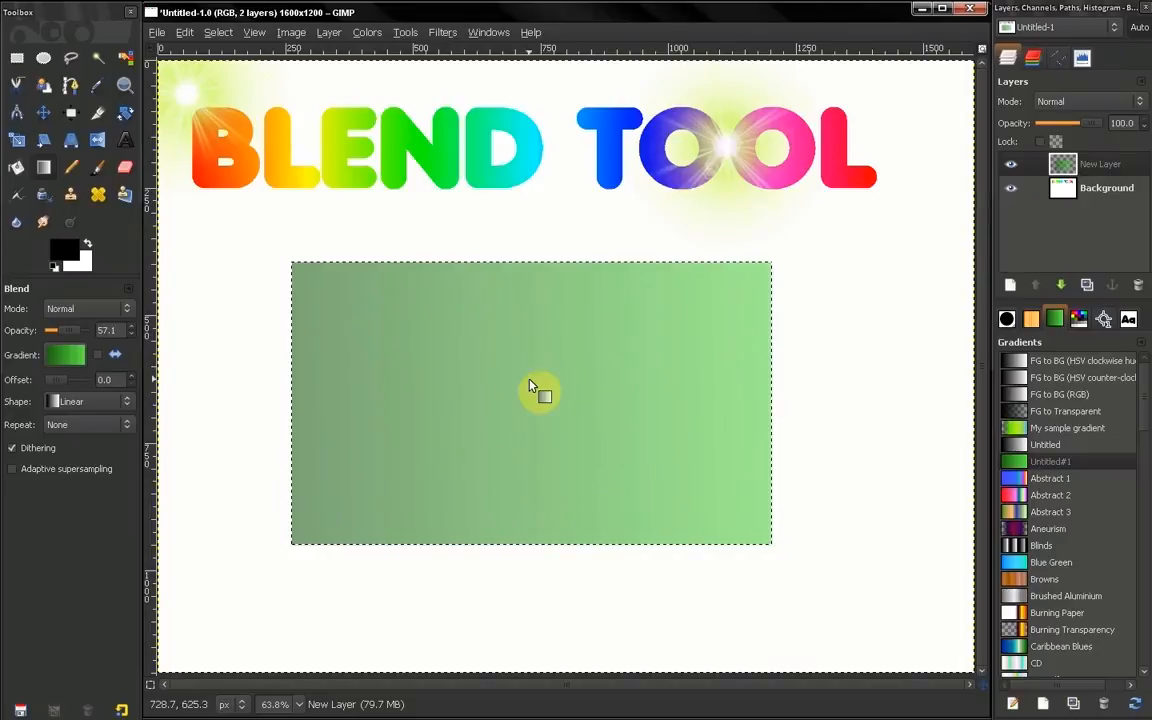
pyautogui.click(44, 112)
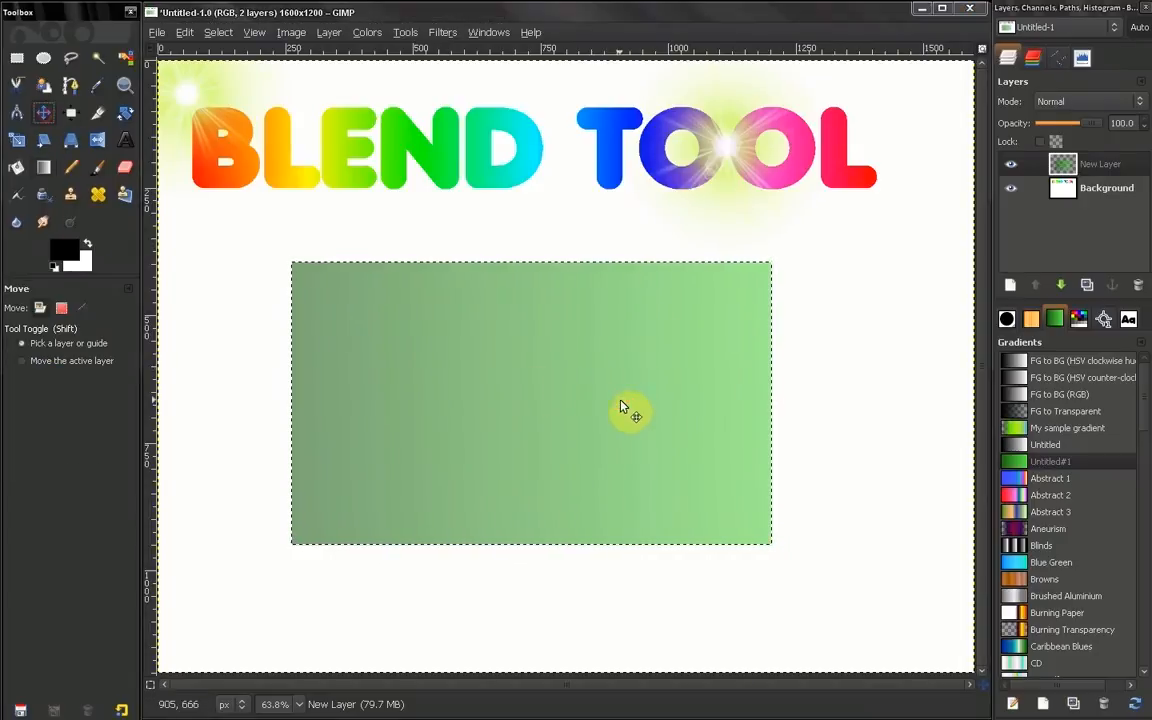
# - Move the green layer over the title, then undo the move and the pale fill
pyautogui.moveTo(630, 408); pyautogui.dragTo(600, 230)
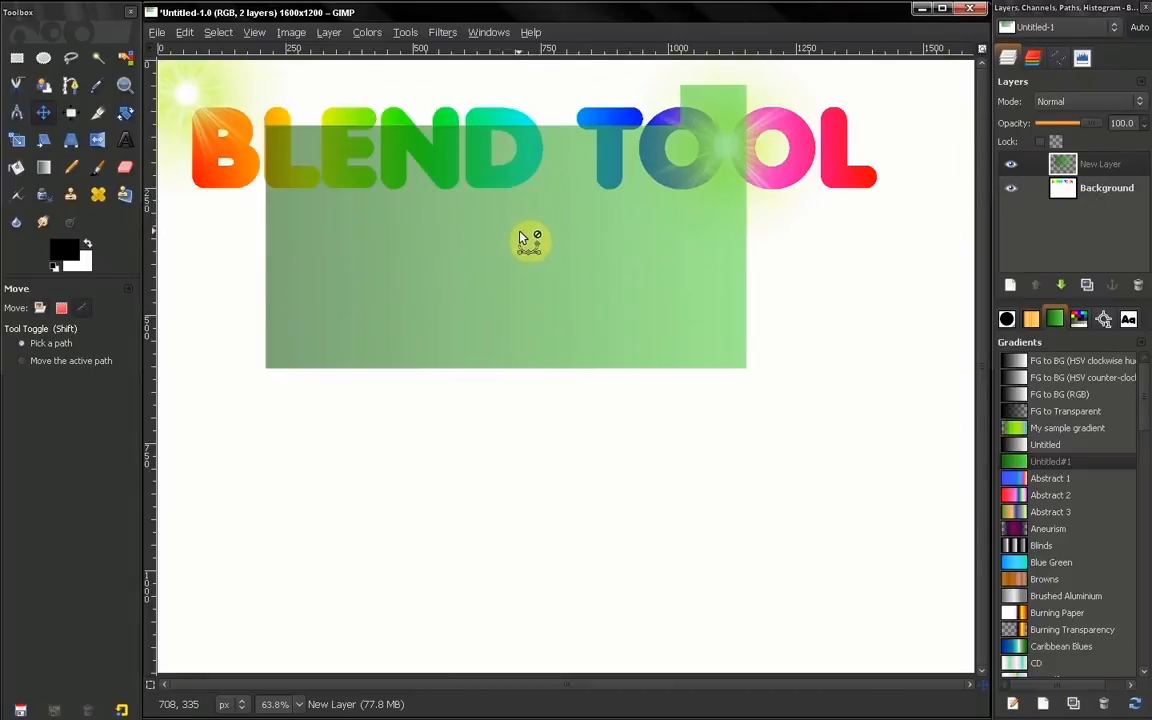
pyautogui.click(44, 168)
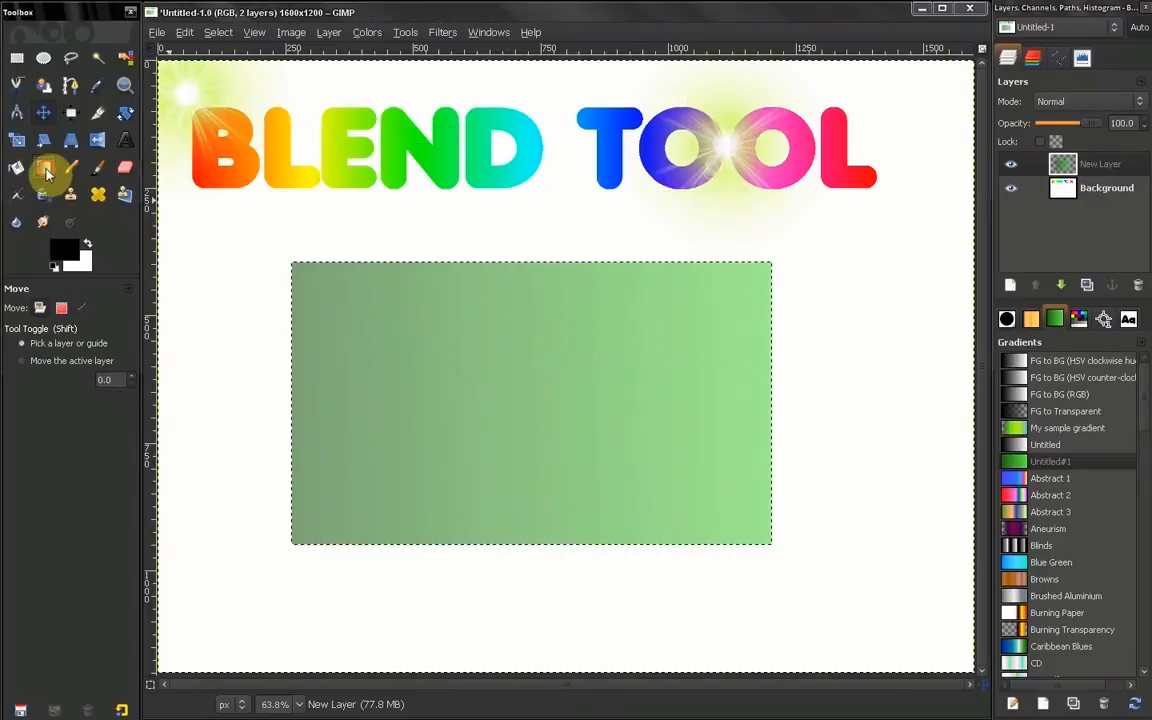
pyautogui.click(44, 168)
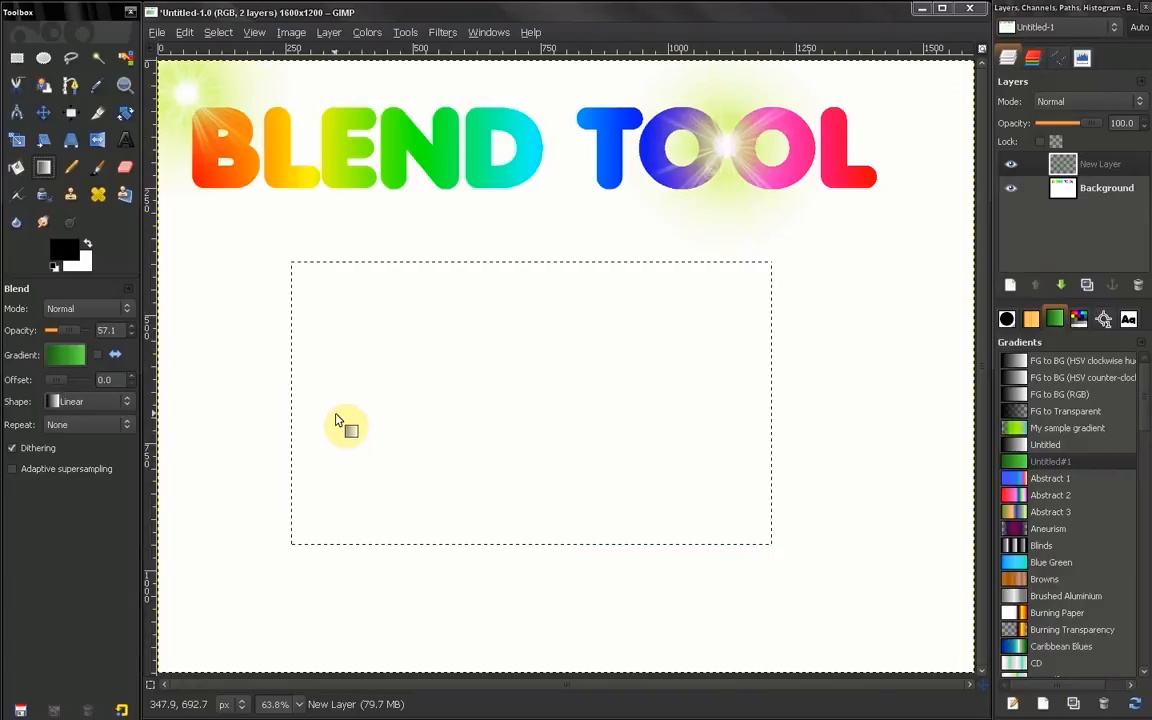
pyautogui.moveTo(210, 380)
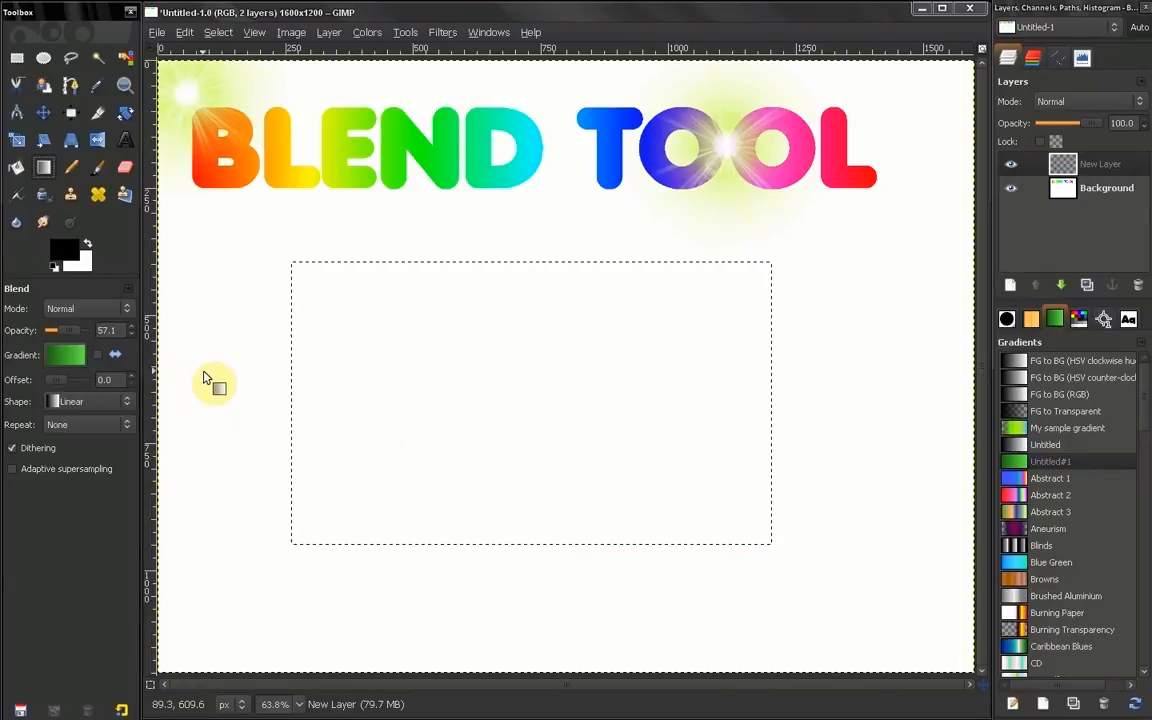
pyautogui.moveTo(292, 304)
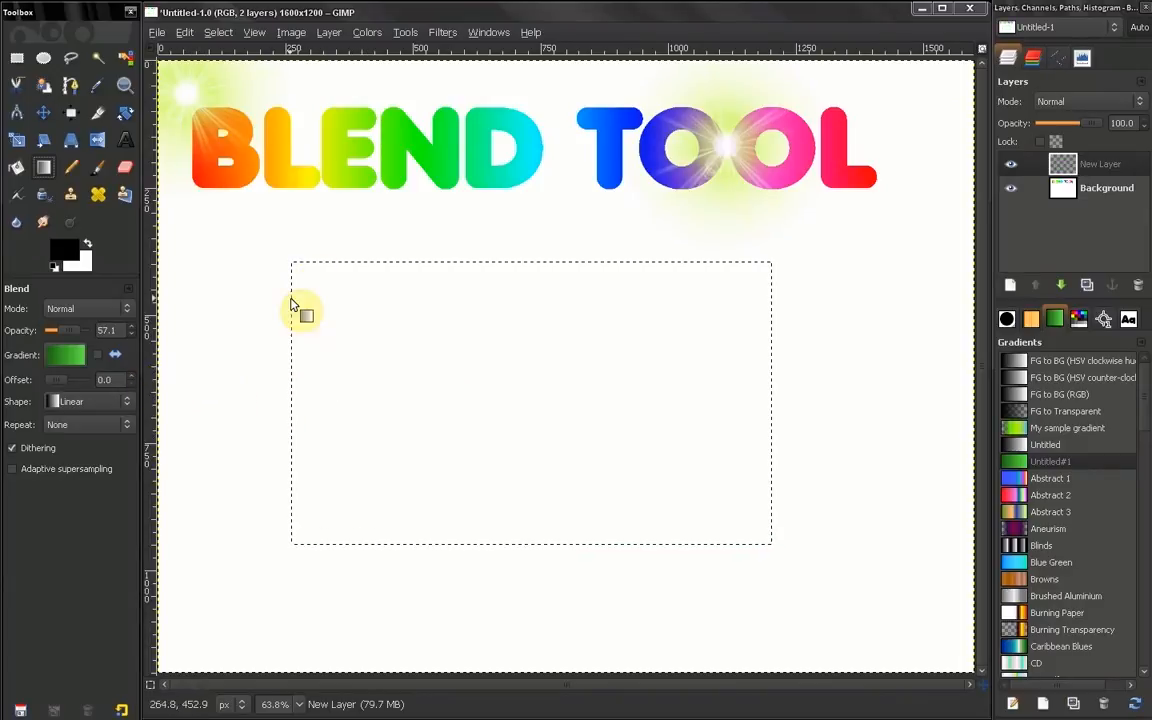
pyautogui.moveTo(756, 304)
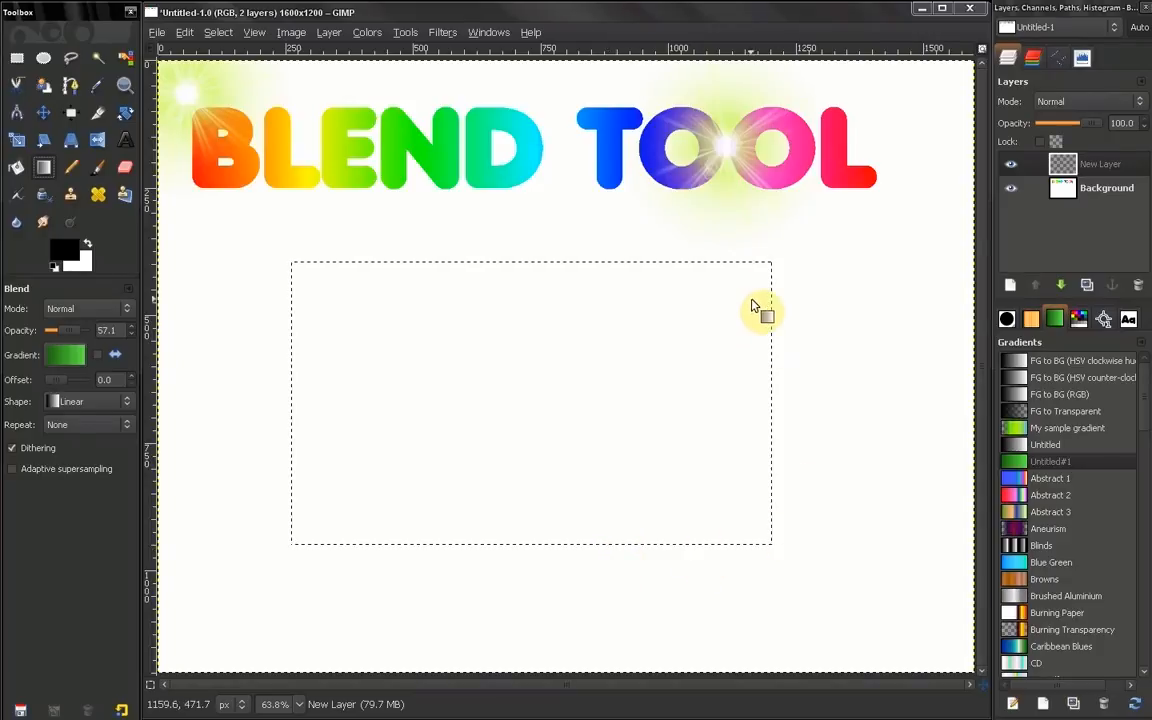
pyautogui.moveTo(308, 276)
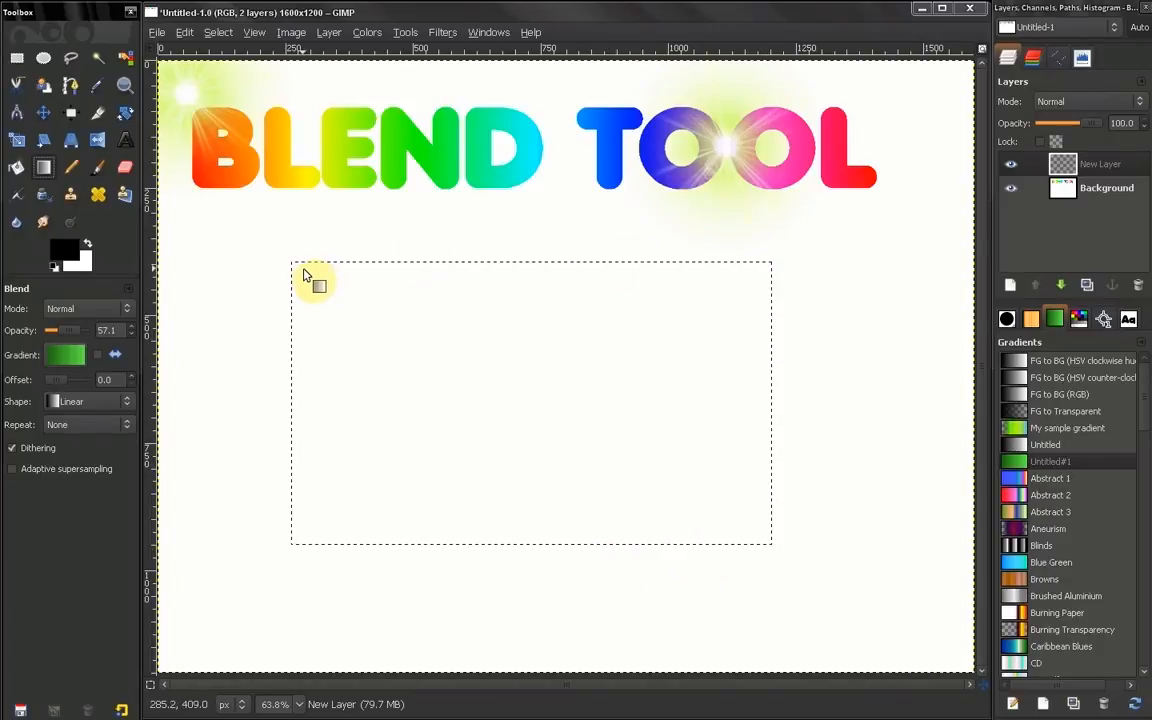
pyautogui.moveTo(388, 390)
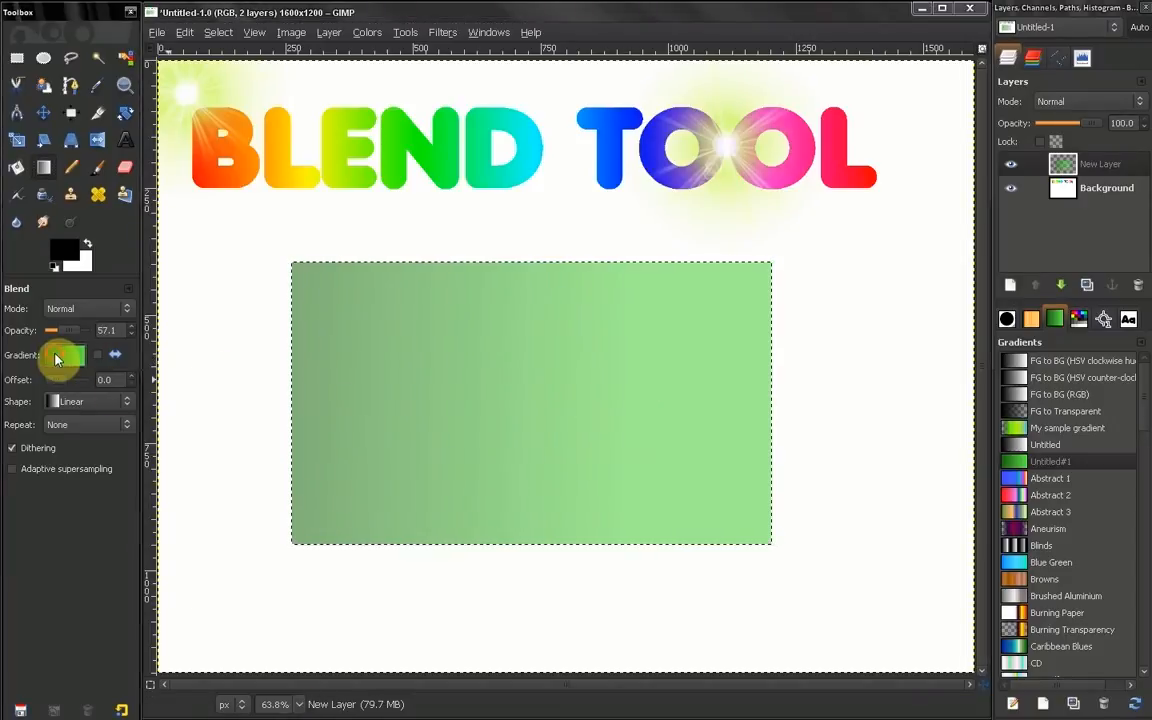
# - Choose an Abstract gradient, try it in the rectangle, then clear the fill
pyautogui.click(64, 356)
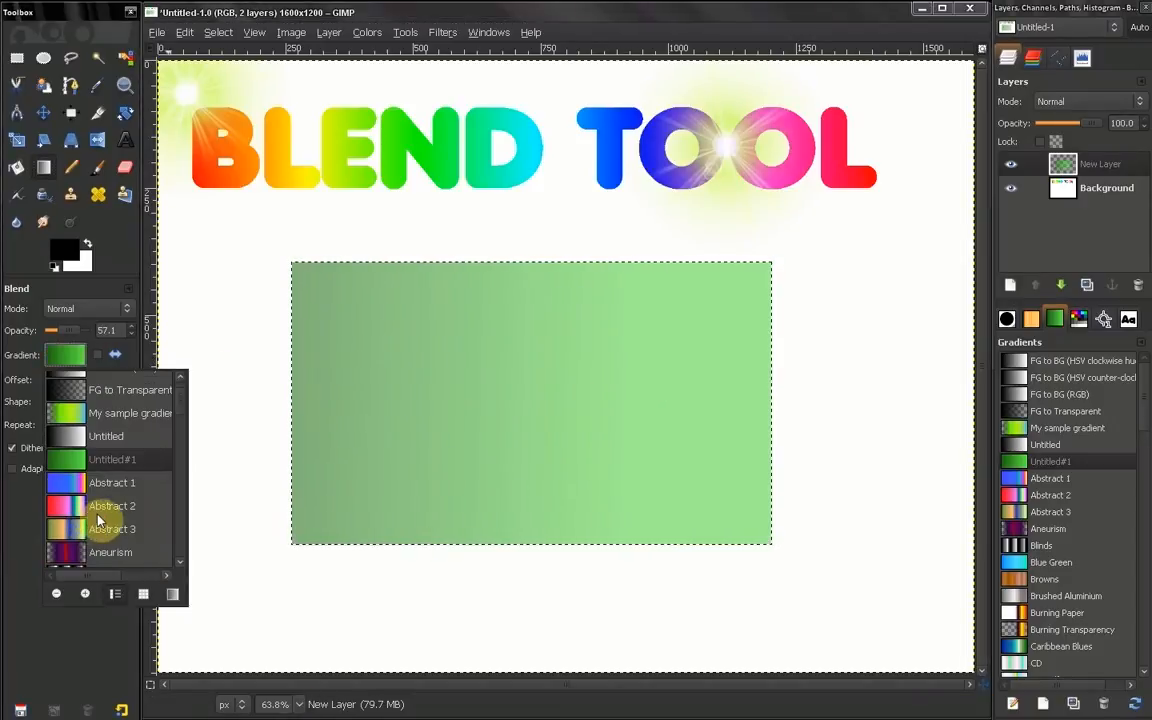
pyautogui.click(112, 482)
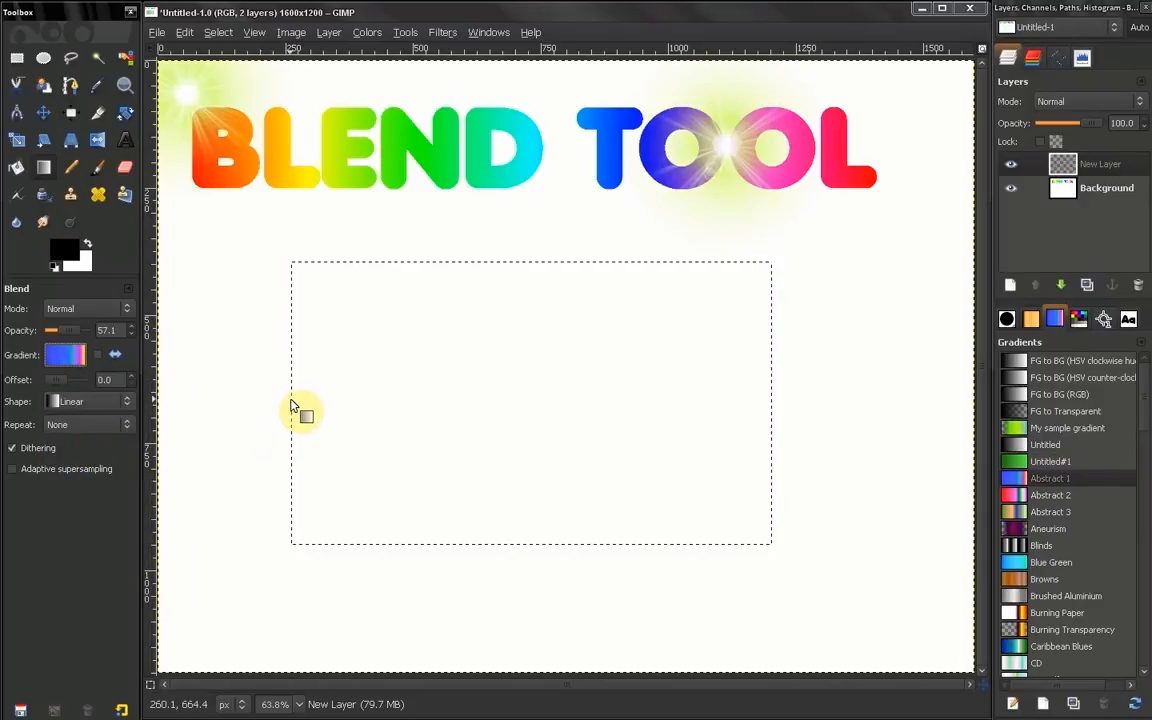
pyautogui.moveTo(296, 400); pyautogui.dragTo(804, 398)
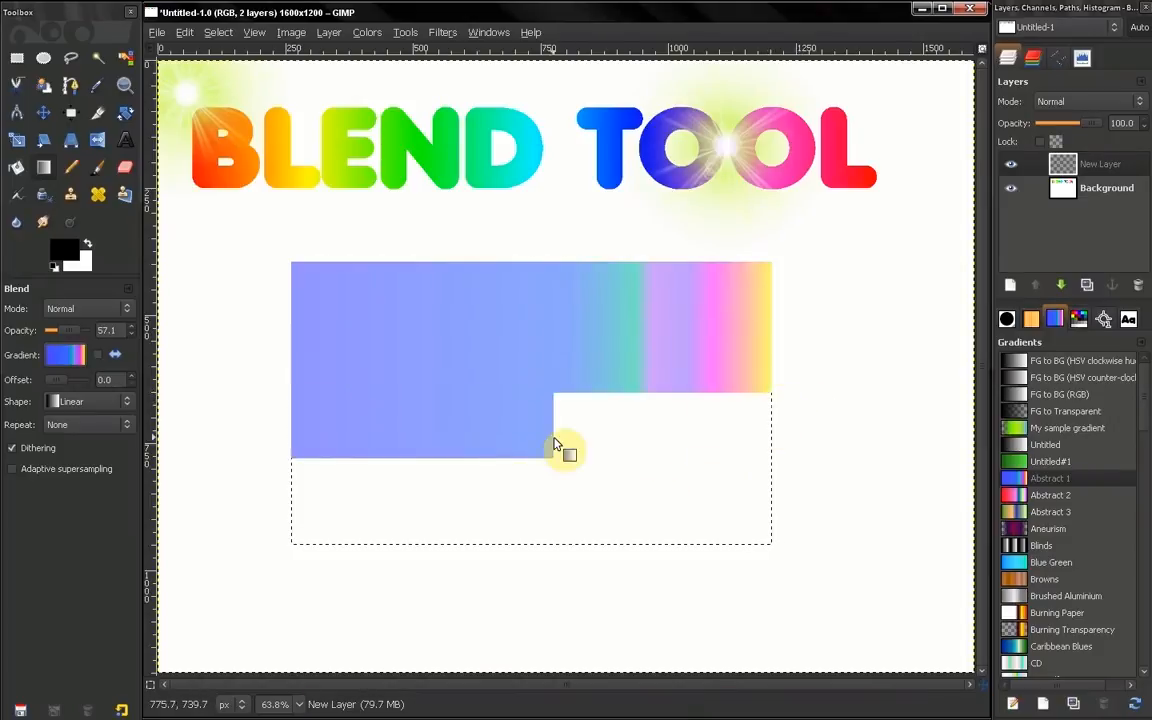
pyautogui.moveTo(560, 444); pyautogui.dragTo(284, 440)
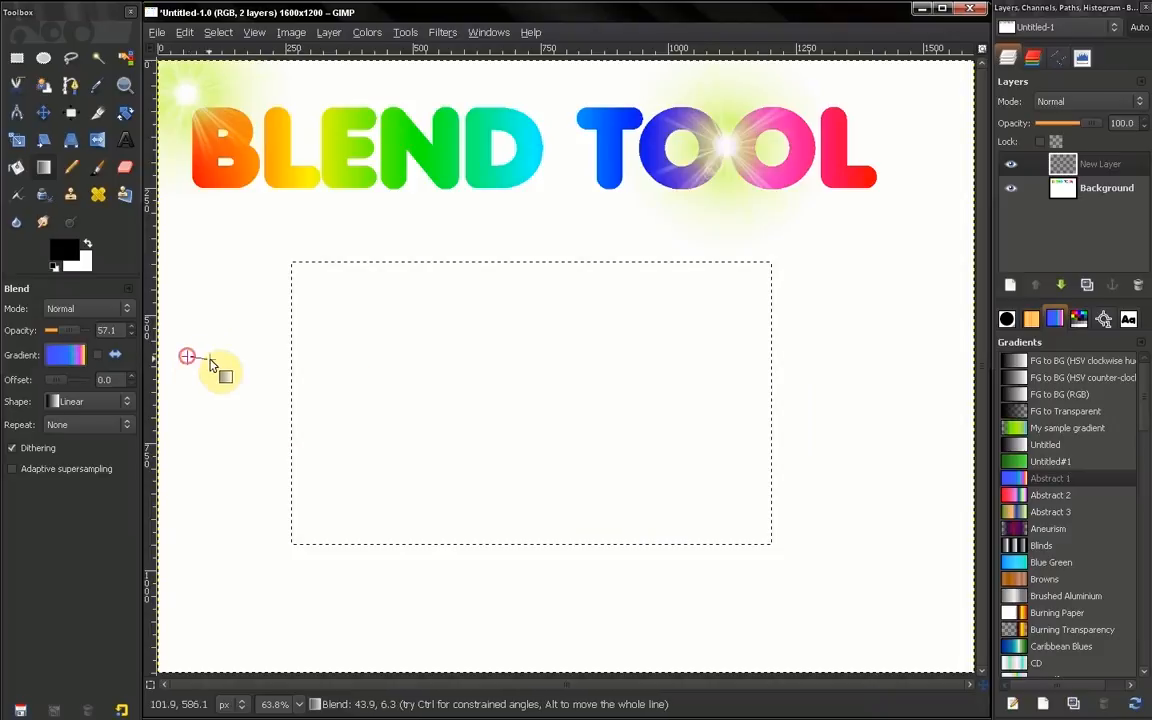
# - Fill the rectangle with the Abstract gradient, blue-violet fading to cyan and pink
pyautogui.moveTo(210, 364); pyautogui.dragTo(890, 358)
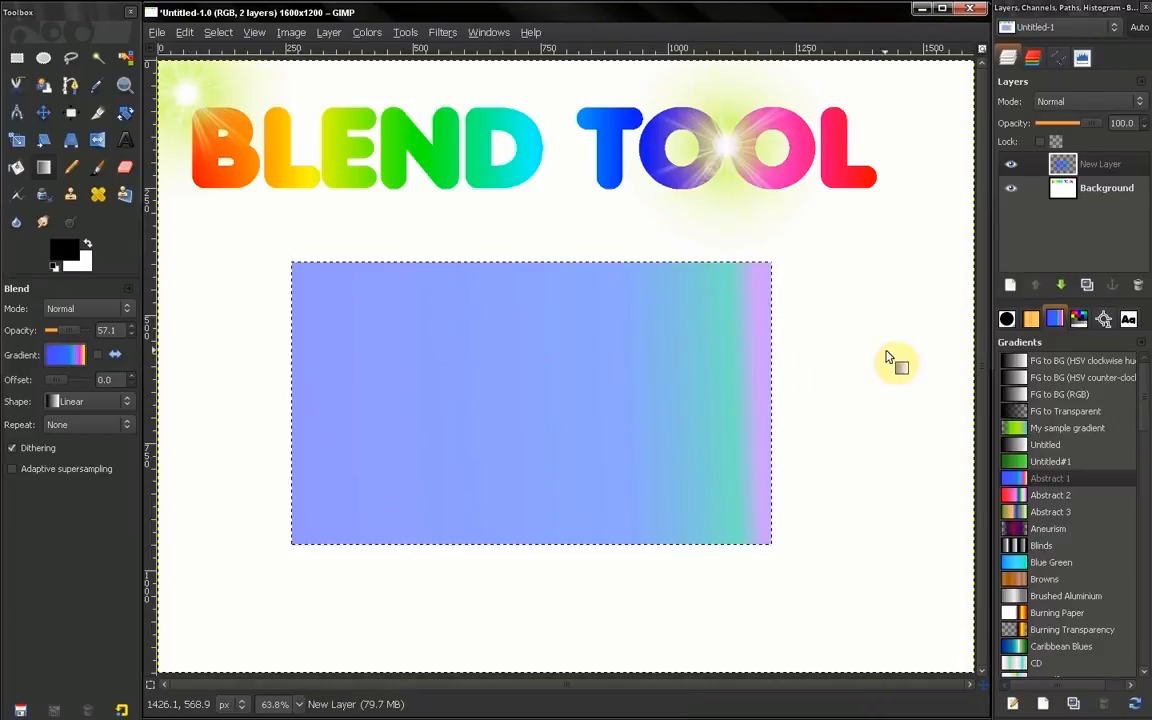
pyautogui.moveTo(340, 276)
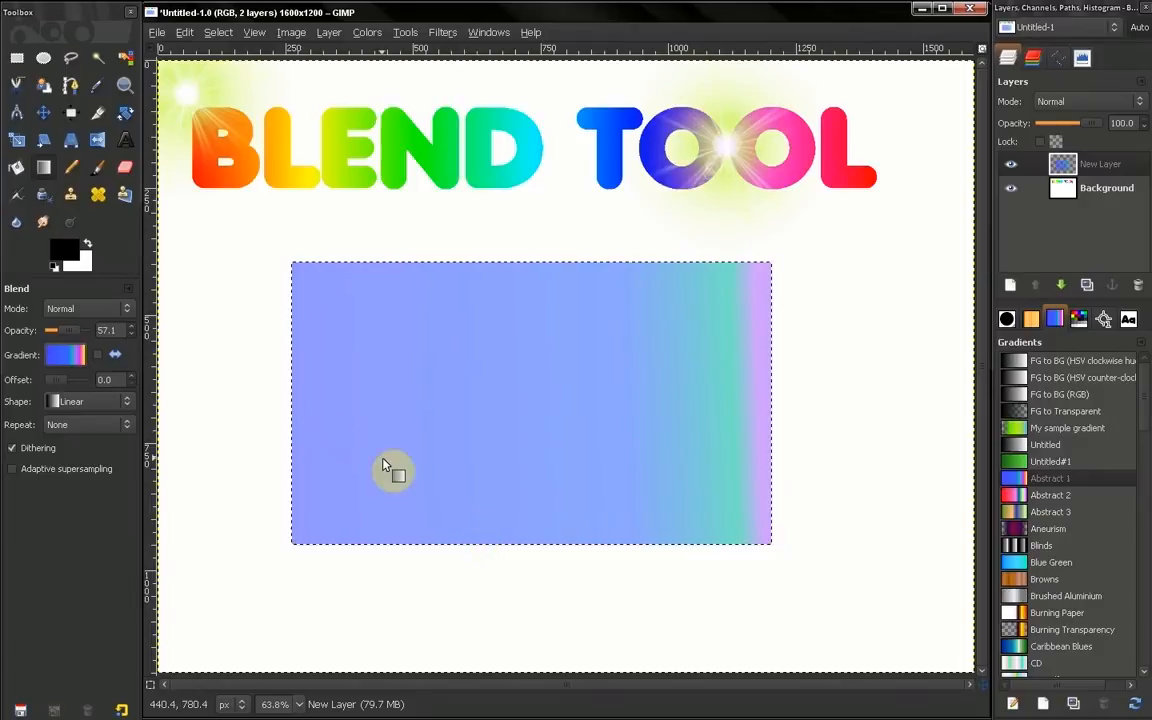
pyautogui.moveTo(288, 356)
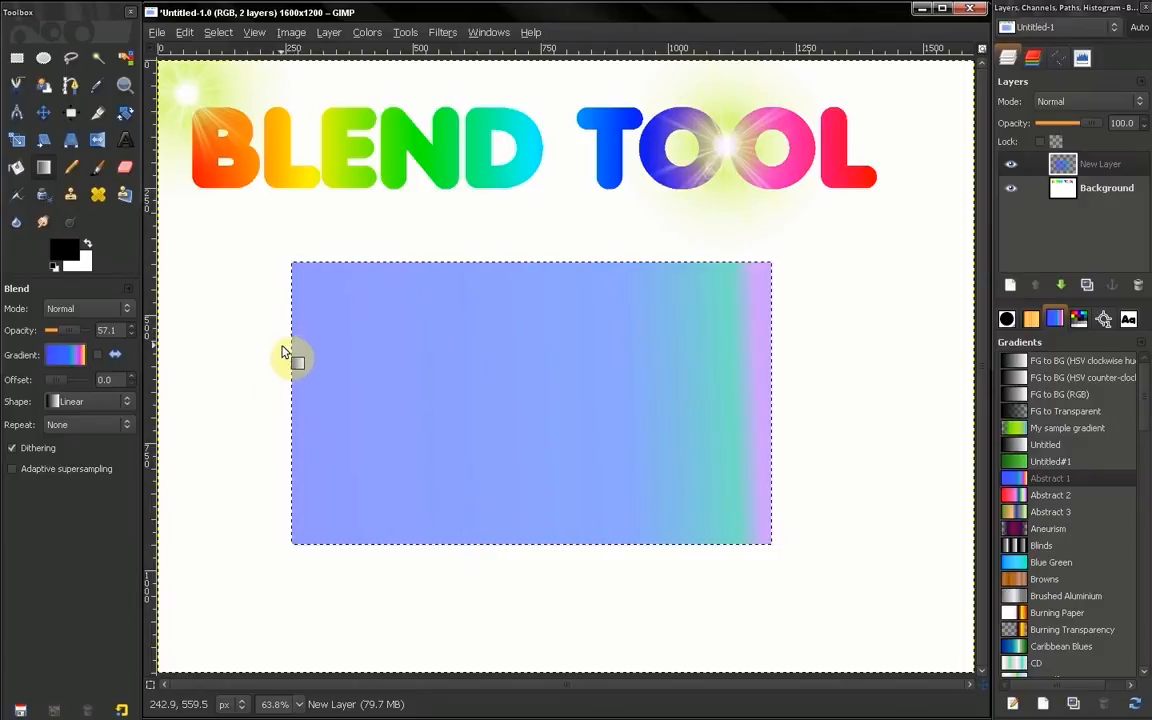
pyautogui.moveTo(80, 376)
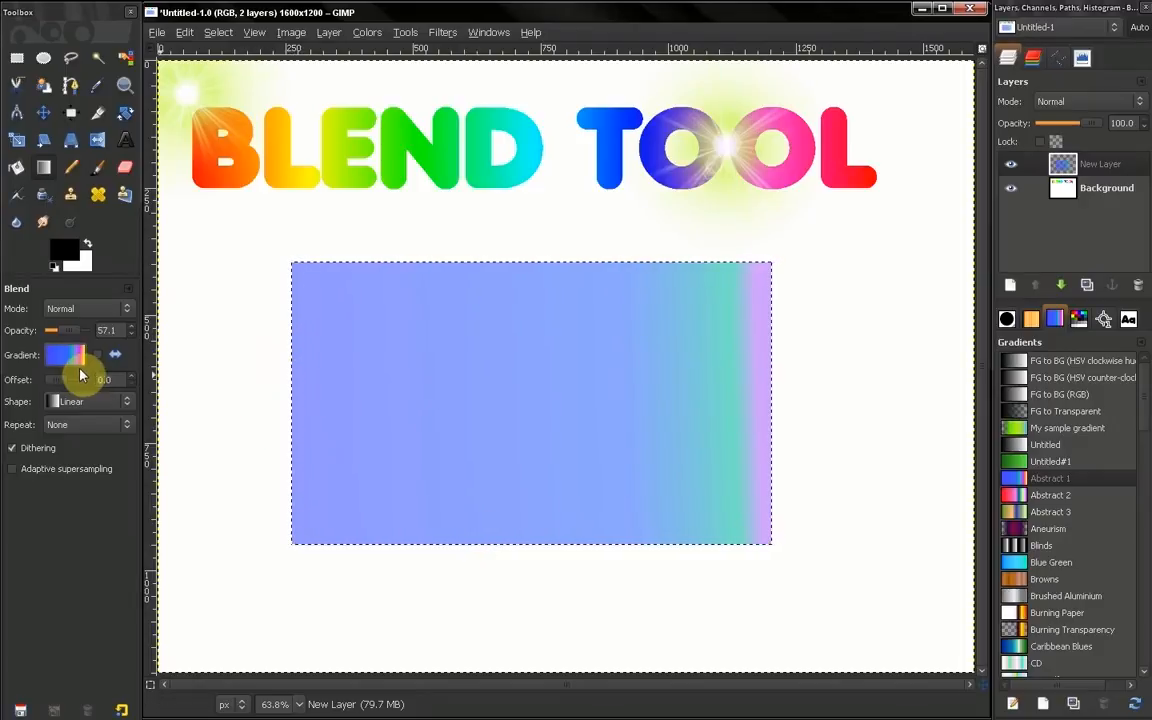
pyautogui.moveTo(108, 374)
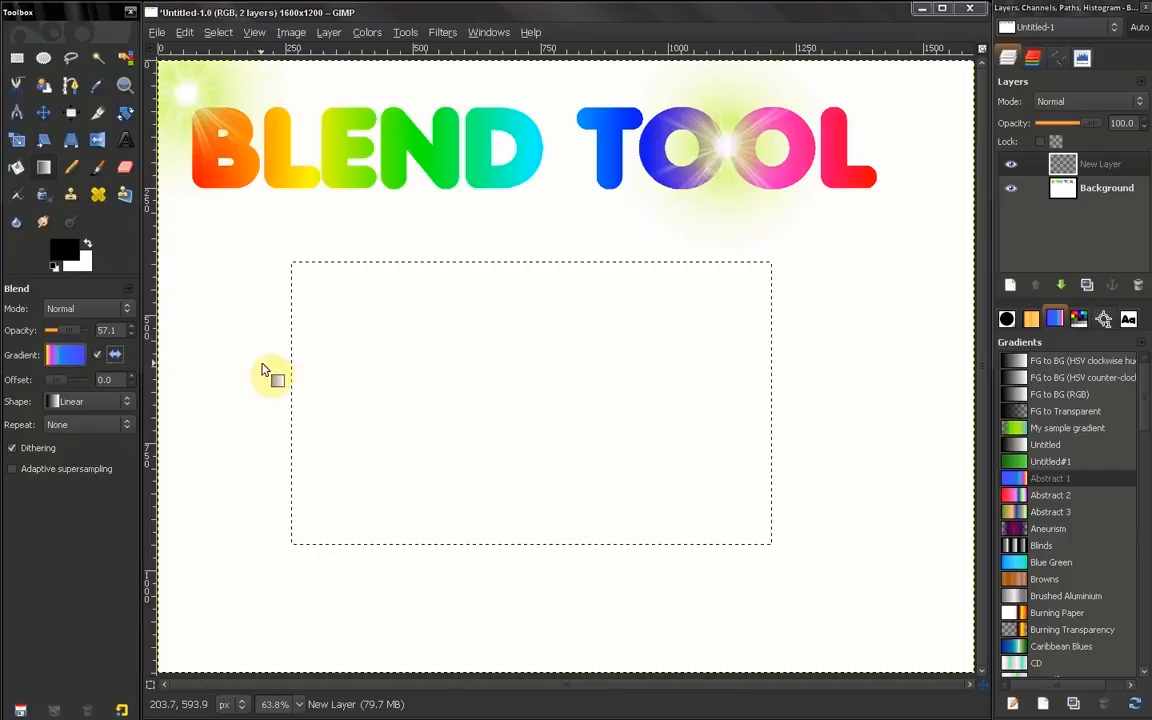
# - Fill the rectangle with the reversed Abstract gradient, pink-yellow at left to blue-violet
pyautogui.moveTo(276, 364); pyautogui.dragTo(780, 364)
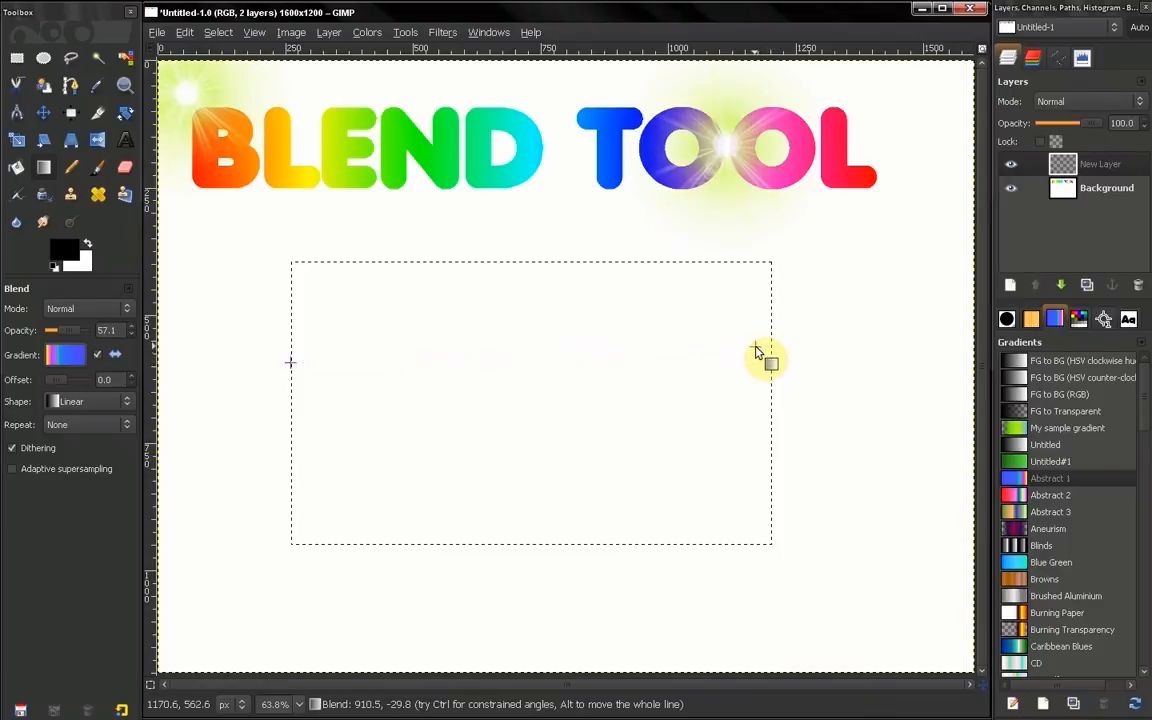
pyautogui.moveTo(290, 364); pyautogui.dragTo(760, 486)
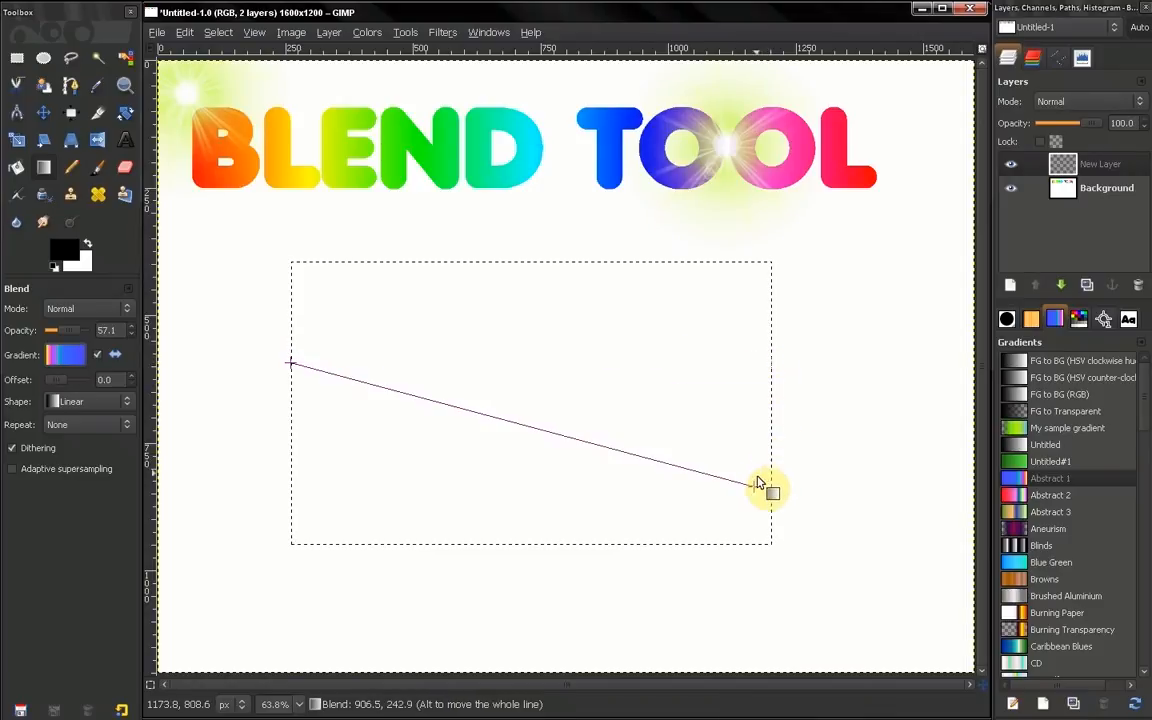
pyautogui.moveTo(760, 486); pyautogui.dragTo(770, 364)
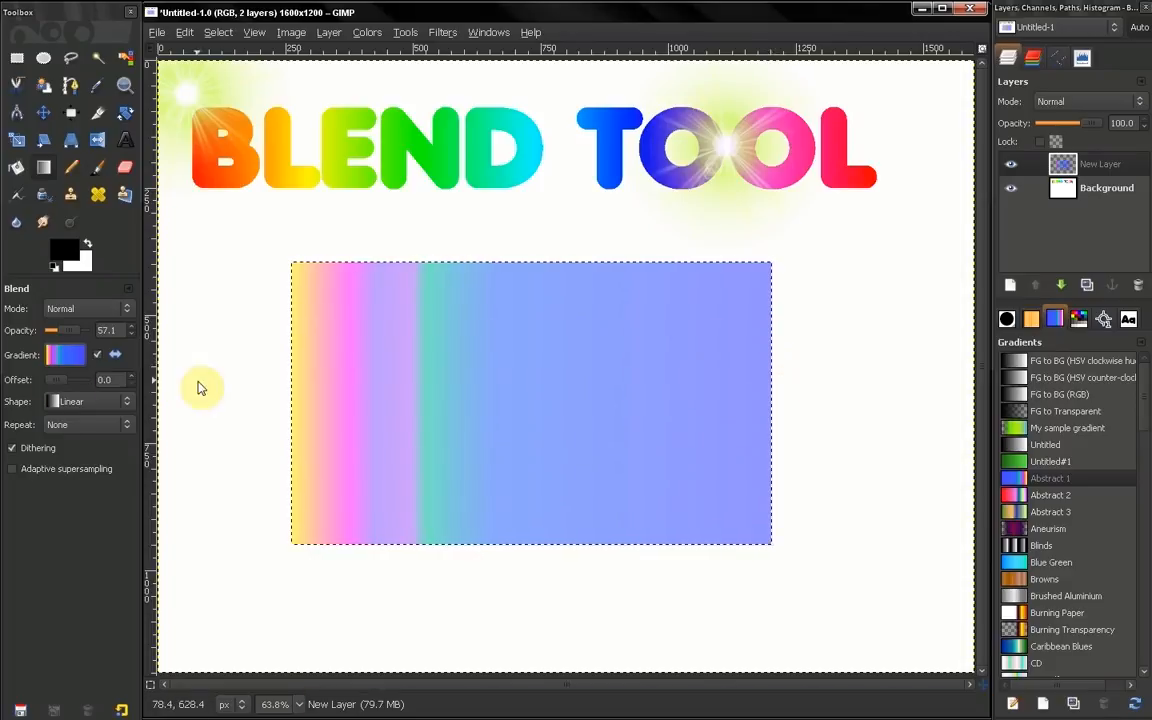
pyautogui.moveTo(764, 398)
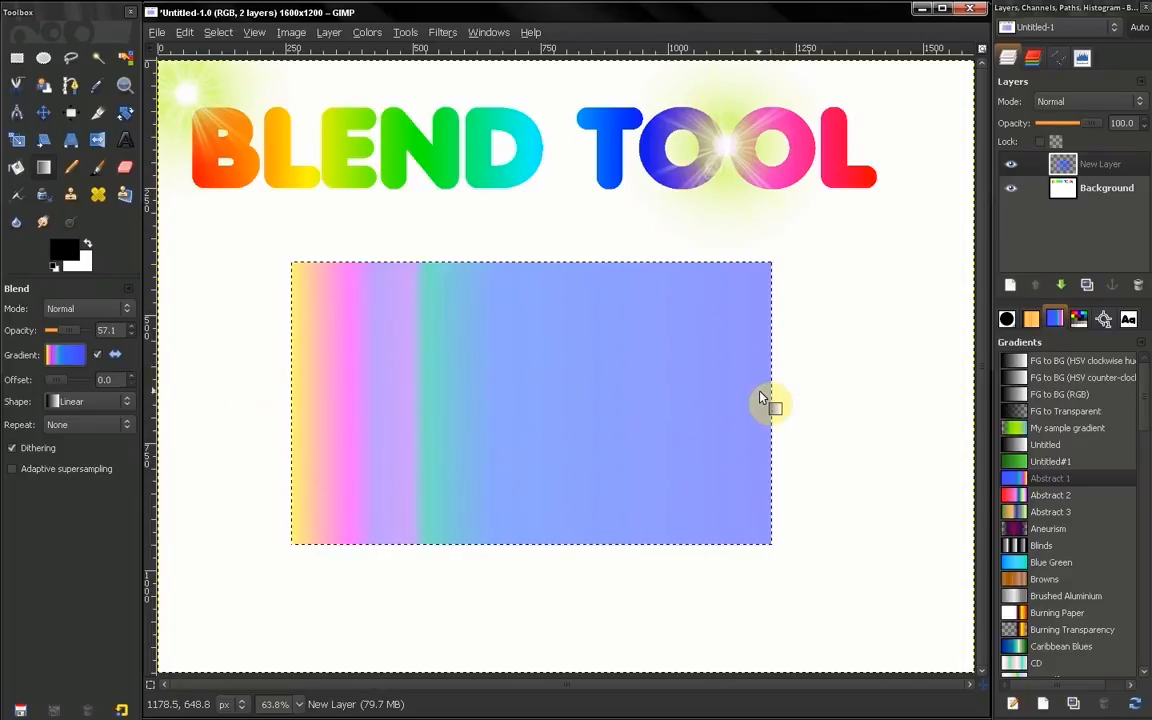